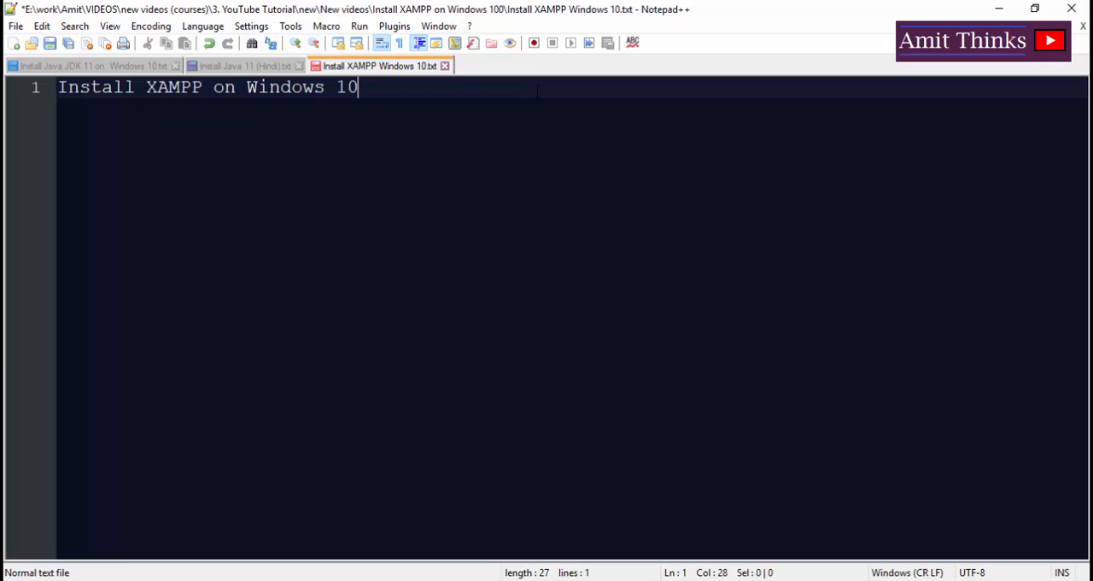
Note that XAMPP is a web server solution package, with X for cross platform
key(Enter)
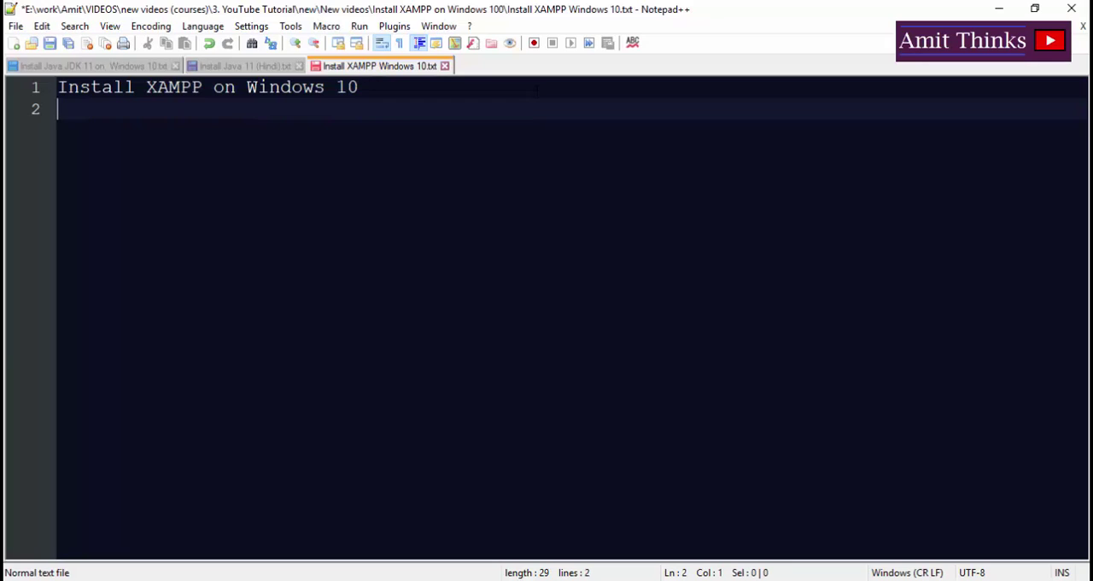
text(XAMPP)
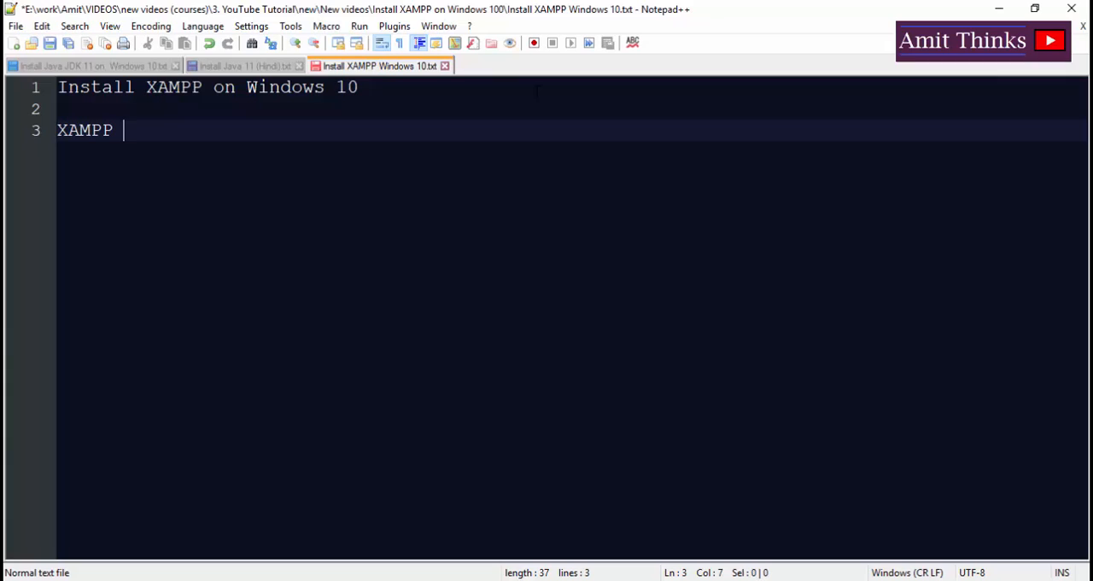
text(- Web server solutio)
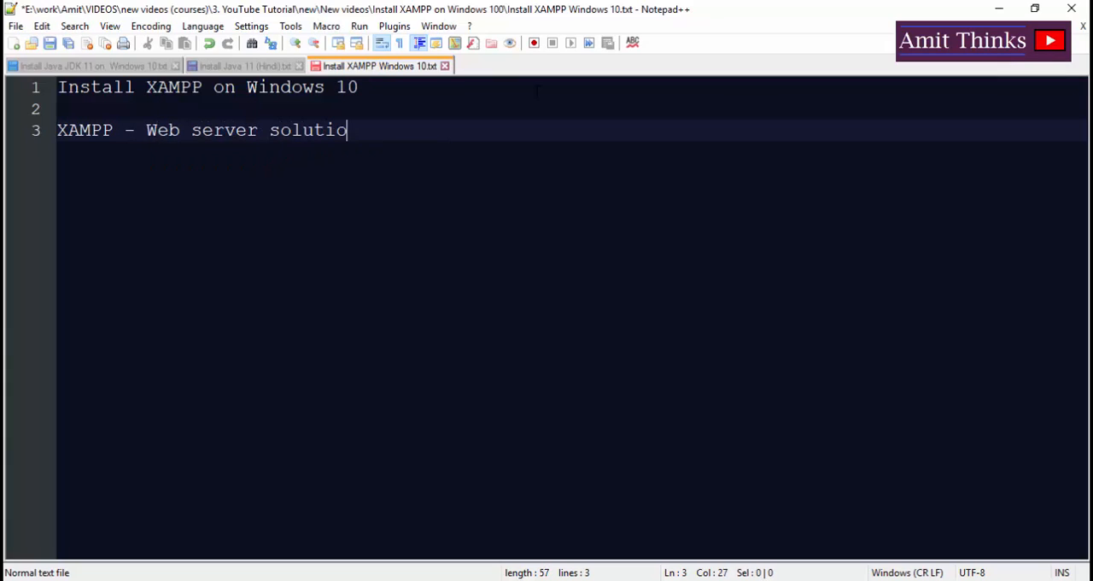
text(n package)
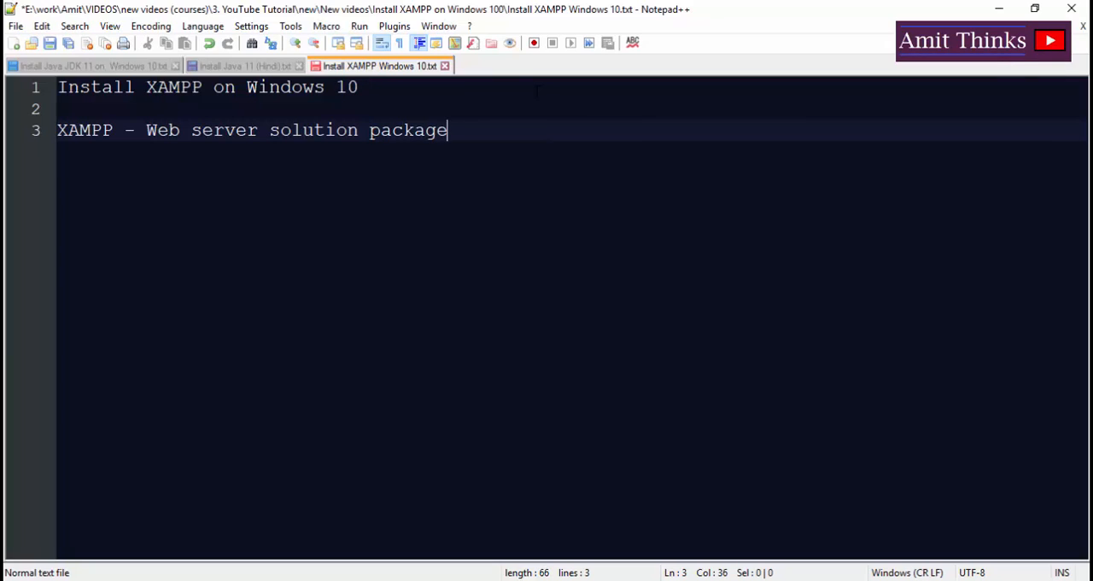
text(X)
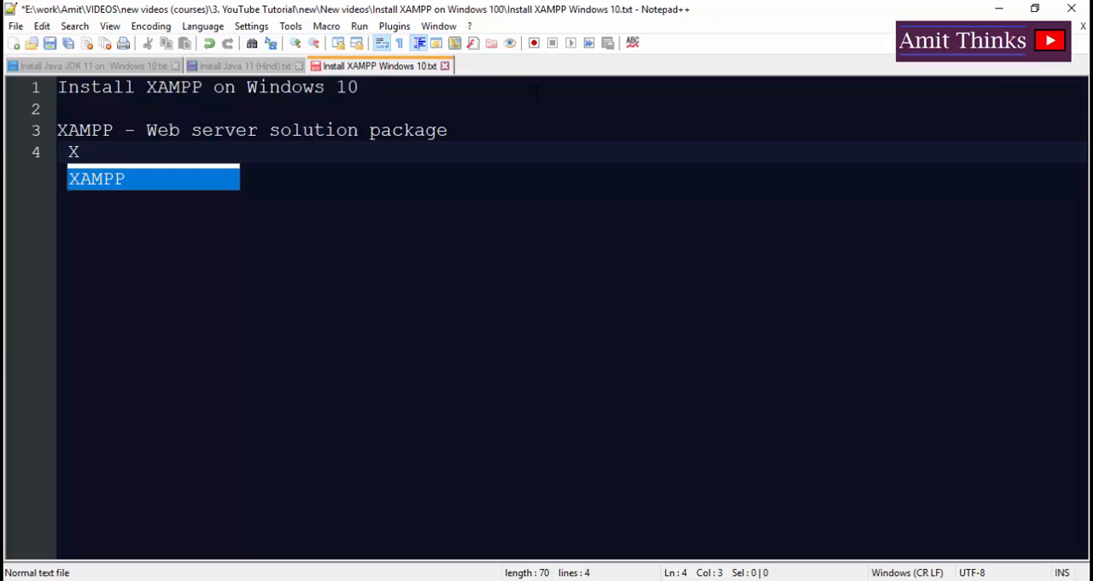
text(- croos p)
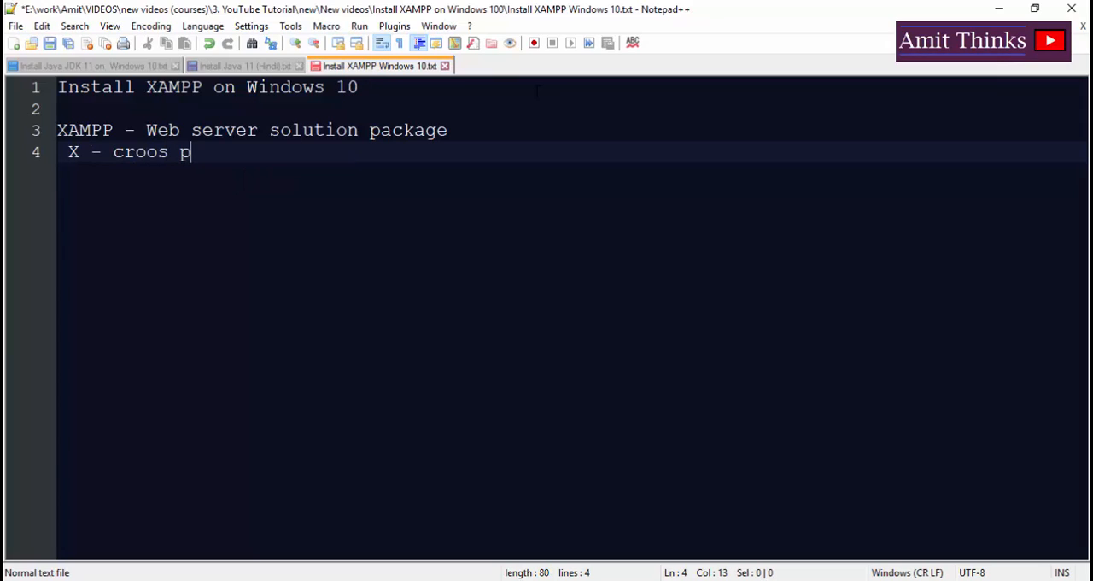
key(BackSpace)
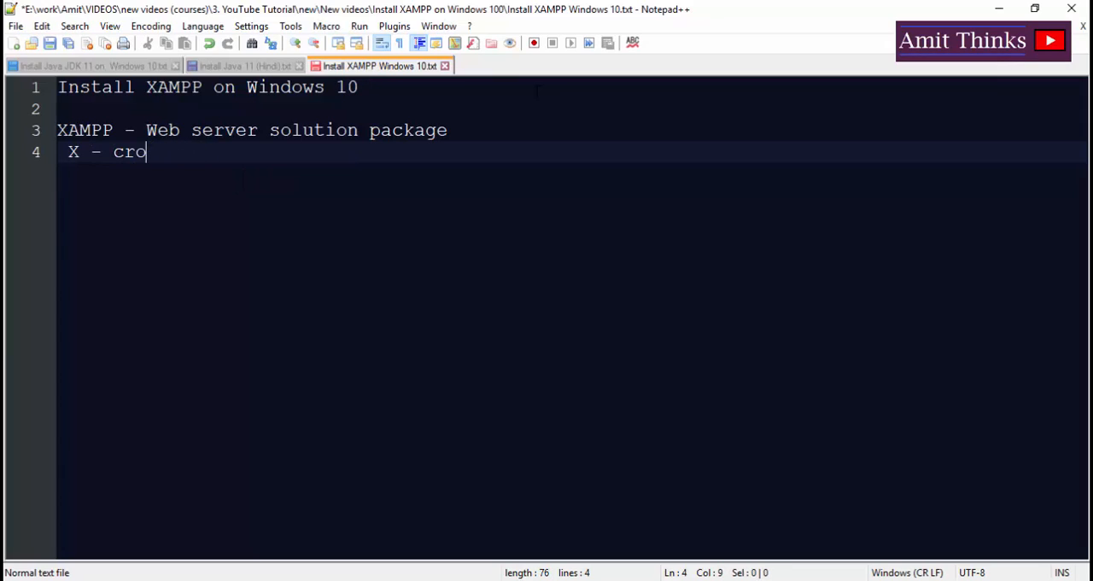
text(ss platform)
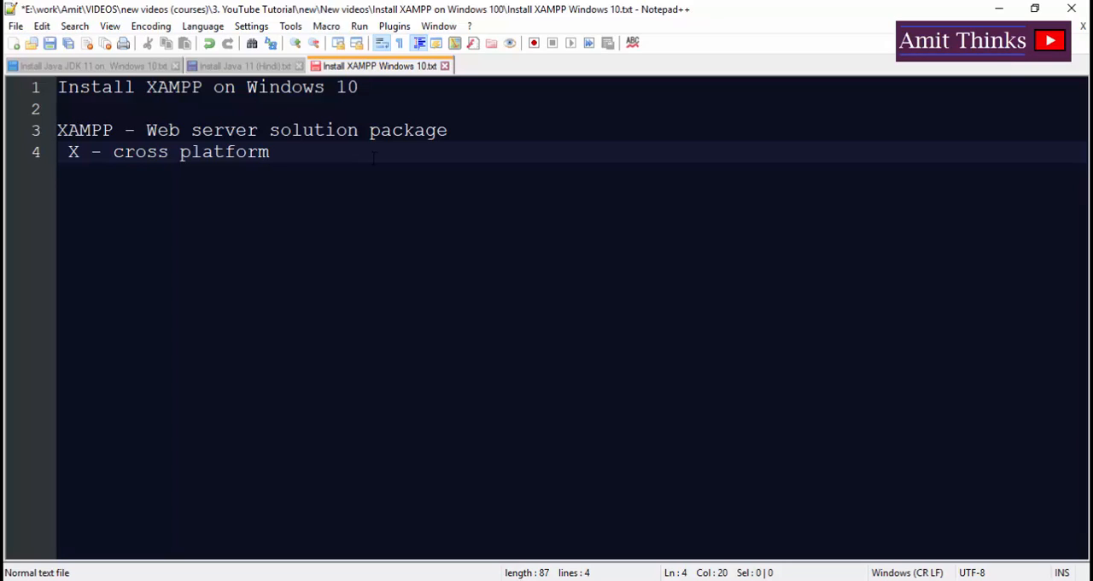
Add the acronym lines for Apache, MySQL (MariaDB - 2015), Perl and PHP
text(A)
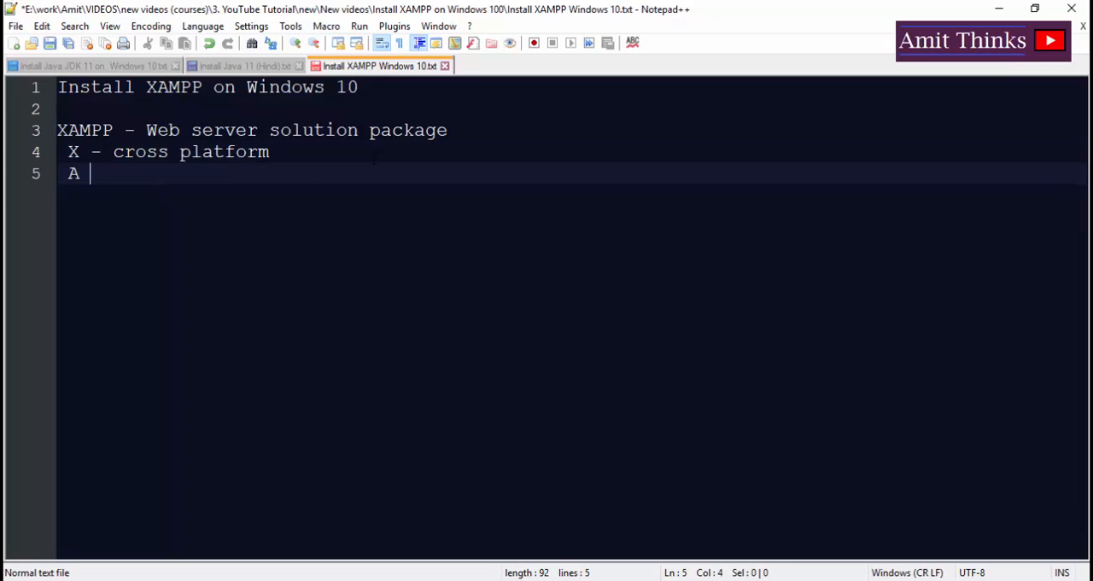
text(- Apache)
text(M)
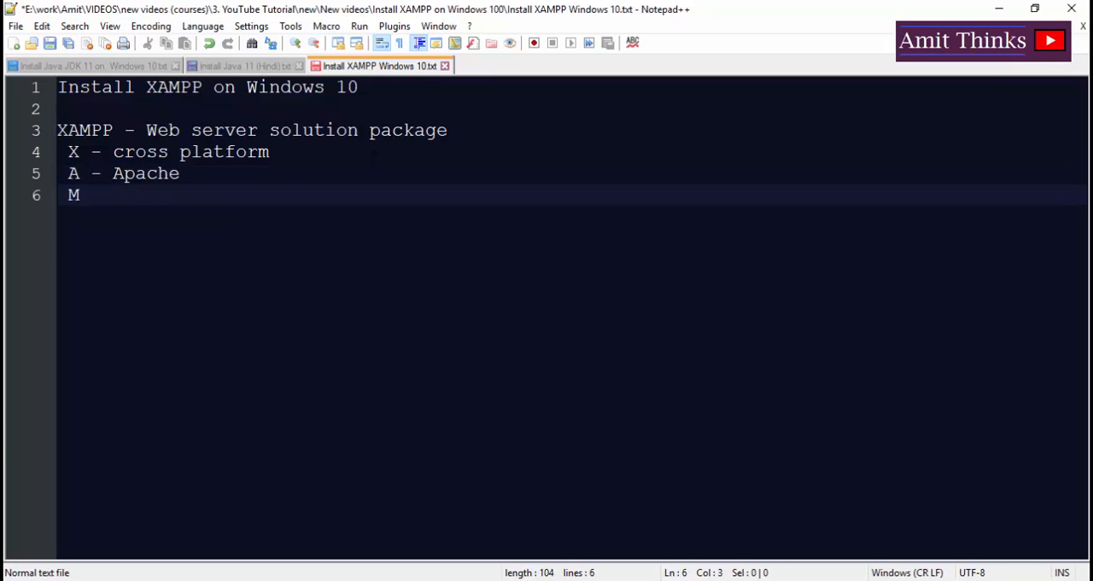
text(- MySQL)
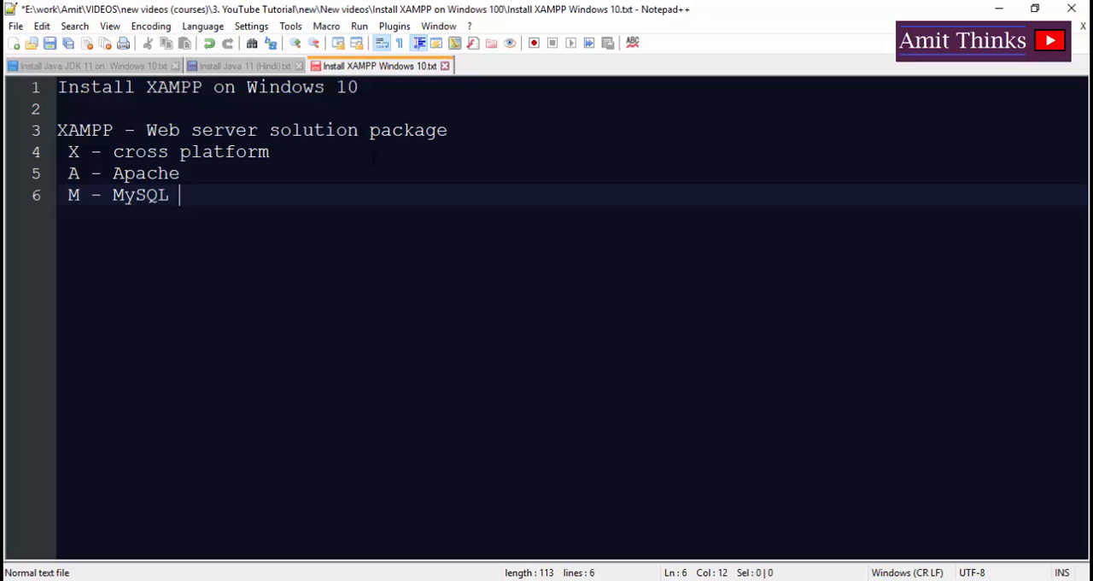
text((M)
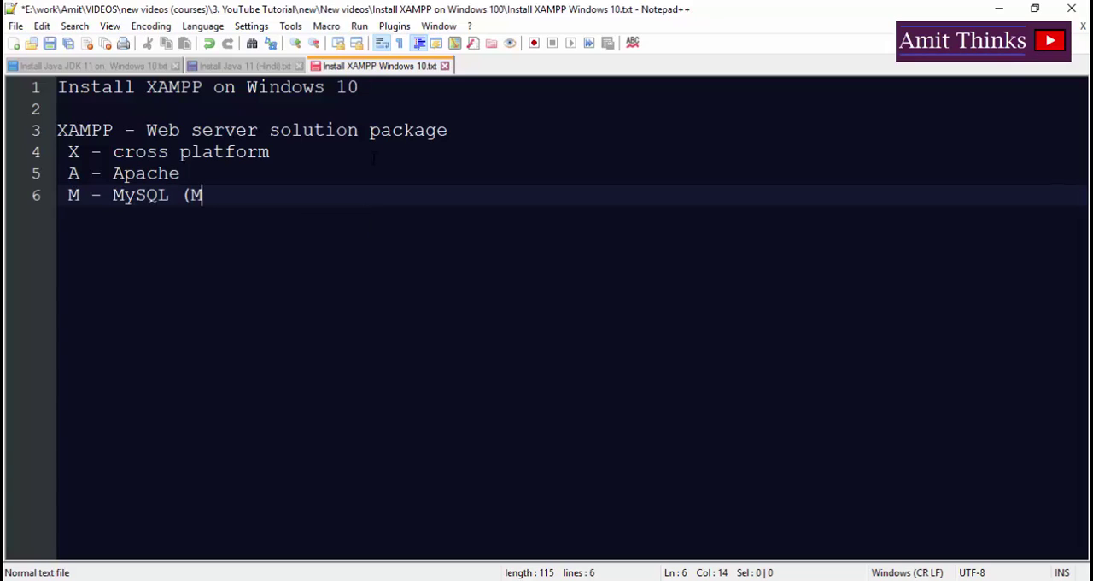
text(ariaDB)
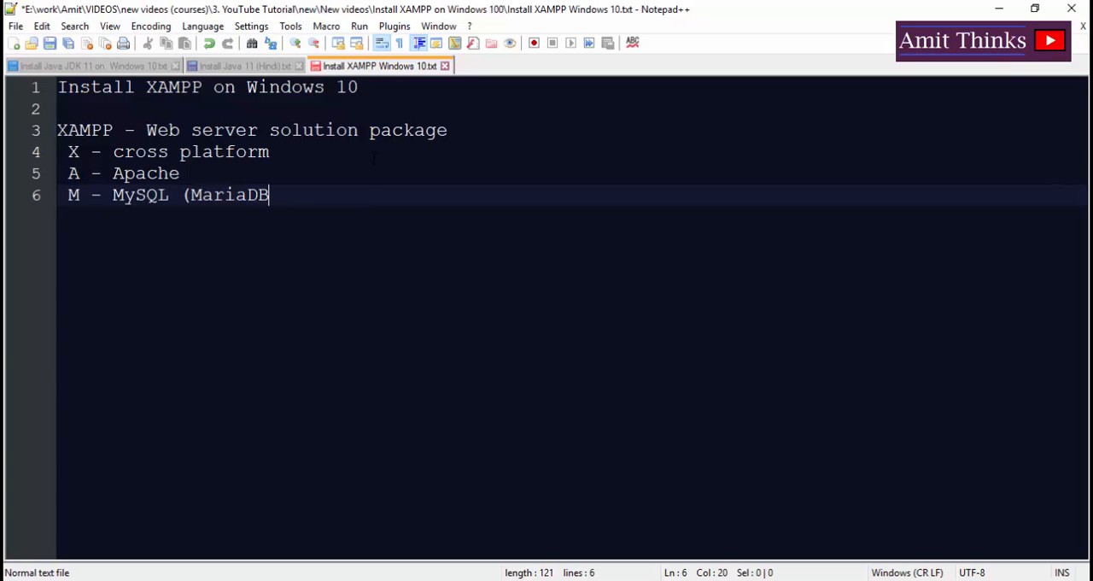
text(- 201)
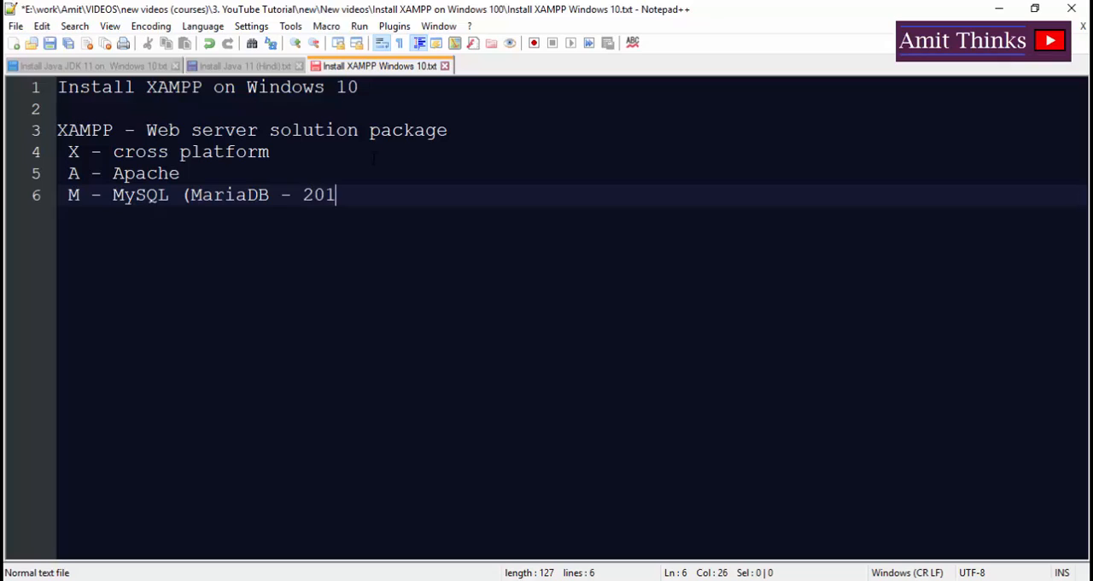
text(5))
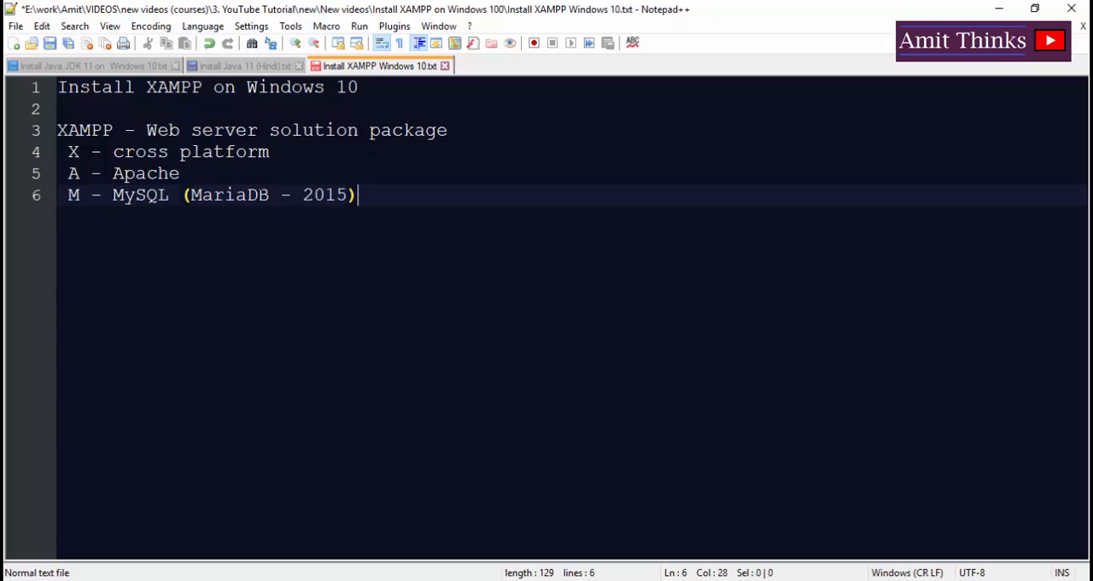
key(Enter)
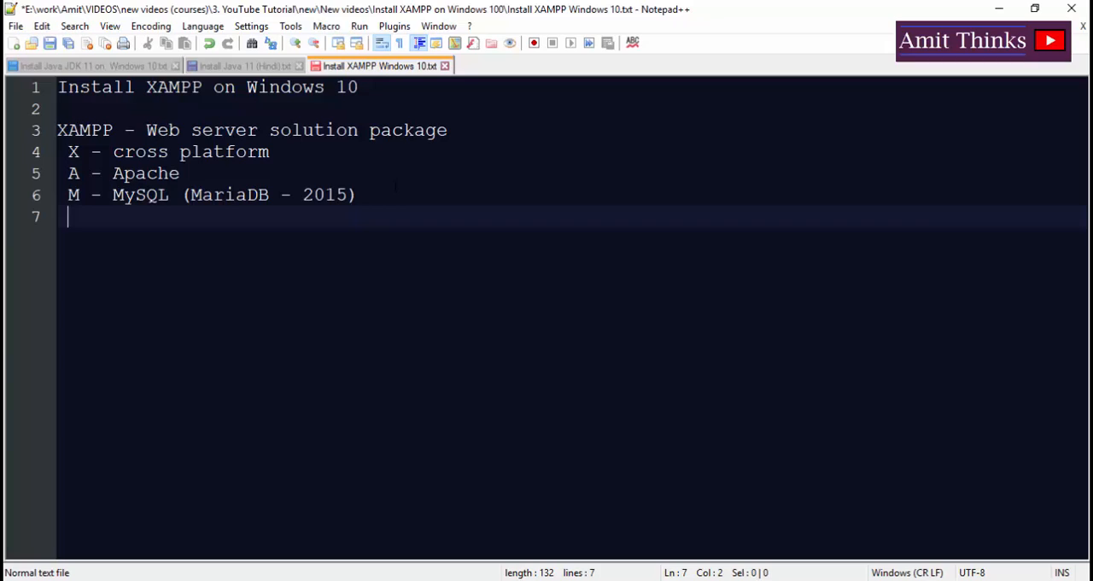
text(P - perl)
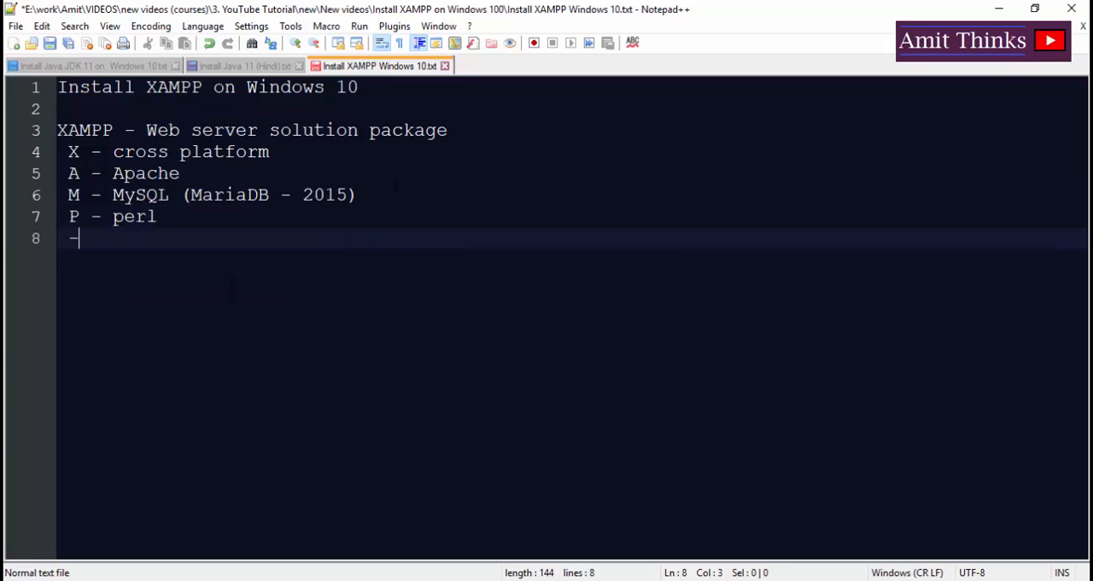
text(P)
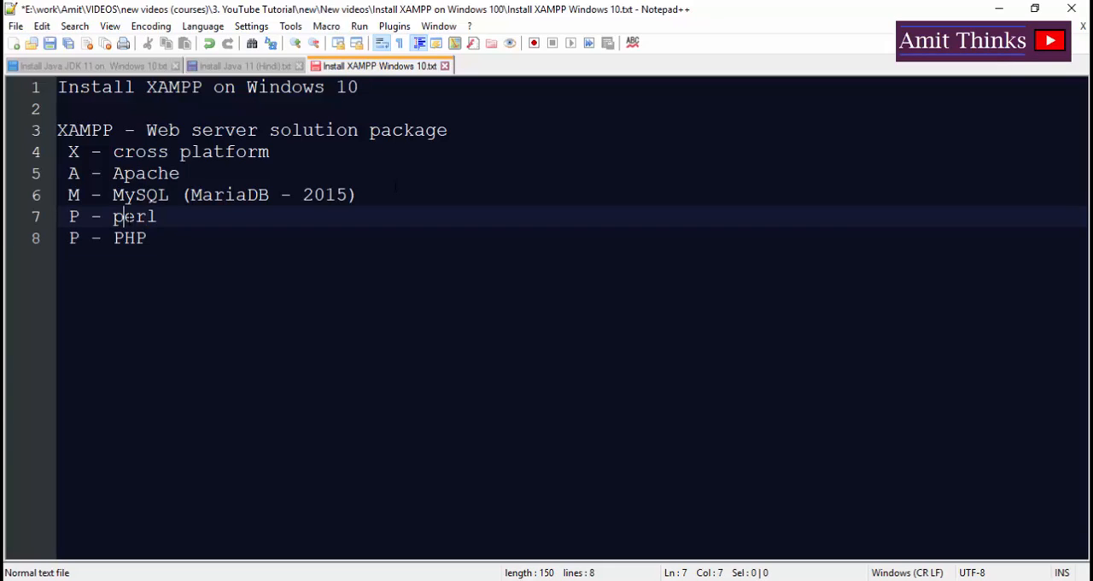
Capitalise 'Perl' and list the steps '- Download XAMPP', '- Install XAMPP' and a 'Start' step
text(Perl)
text(- Download XAMPP)
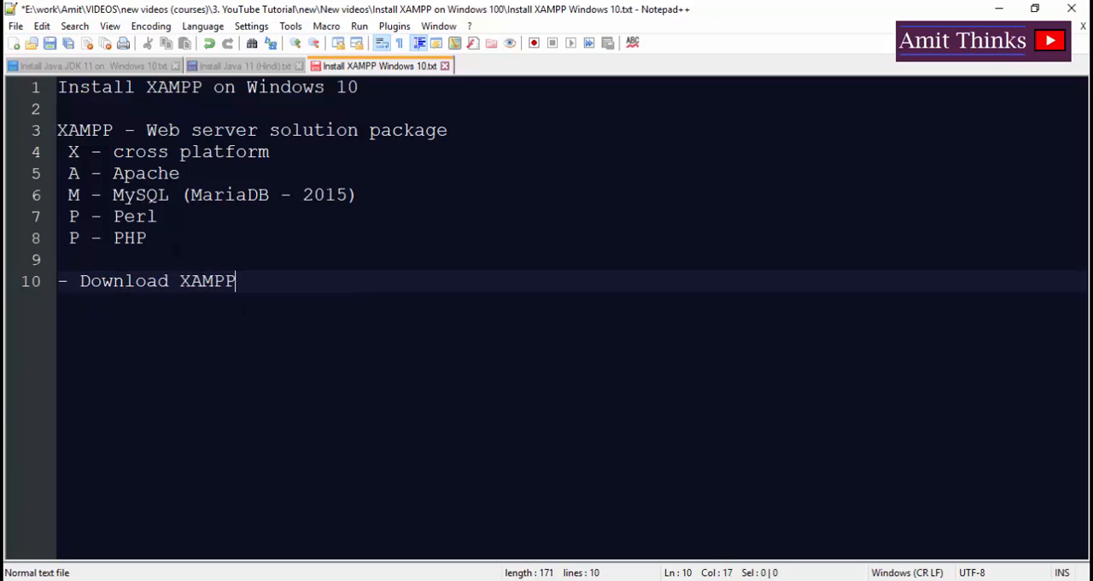
key(Enter)
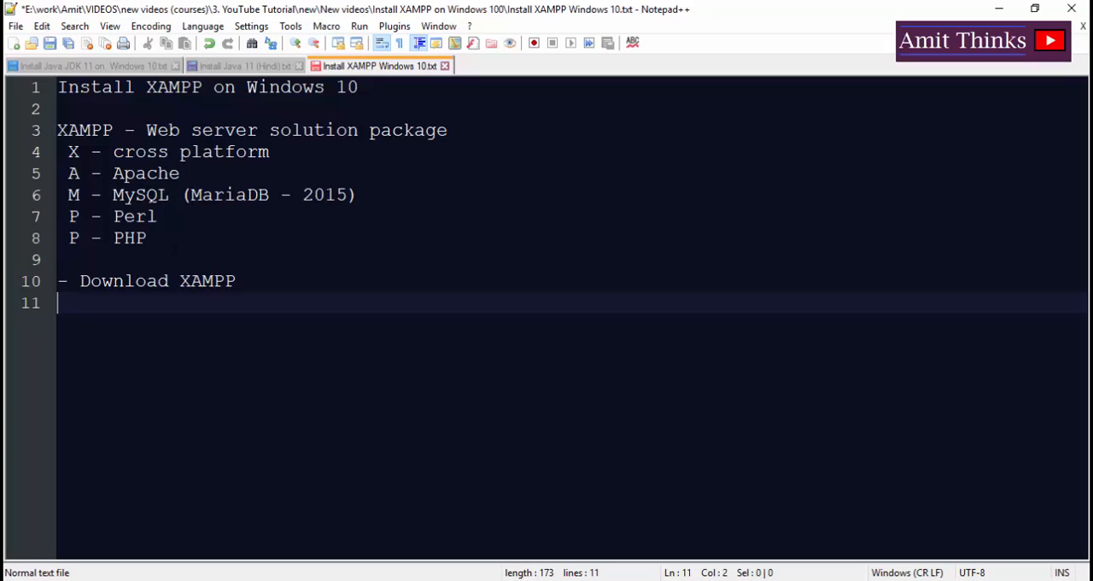
text(- Install)
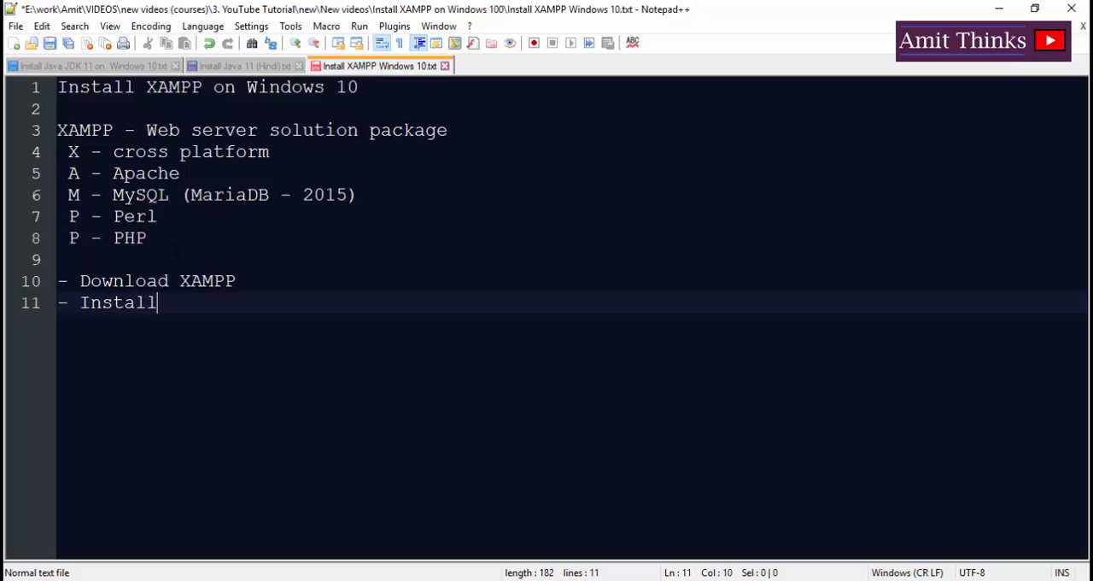
text(XAMPP)
text(- Start)
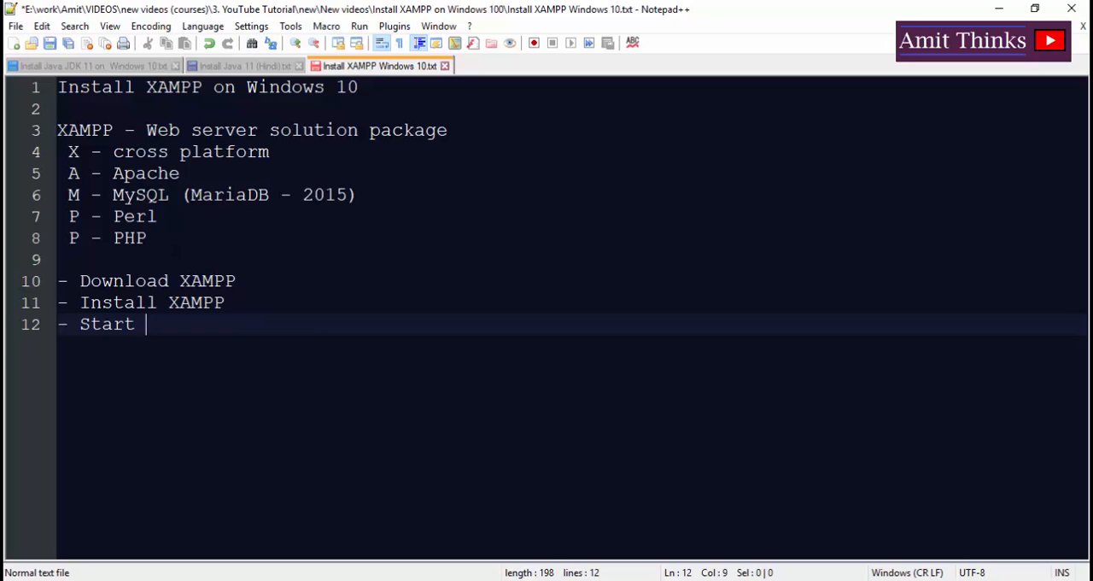
text(our serv)
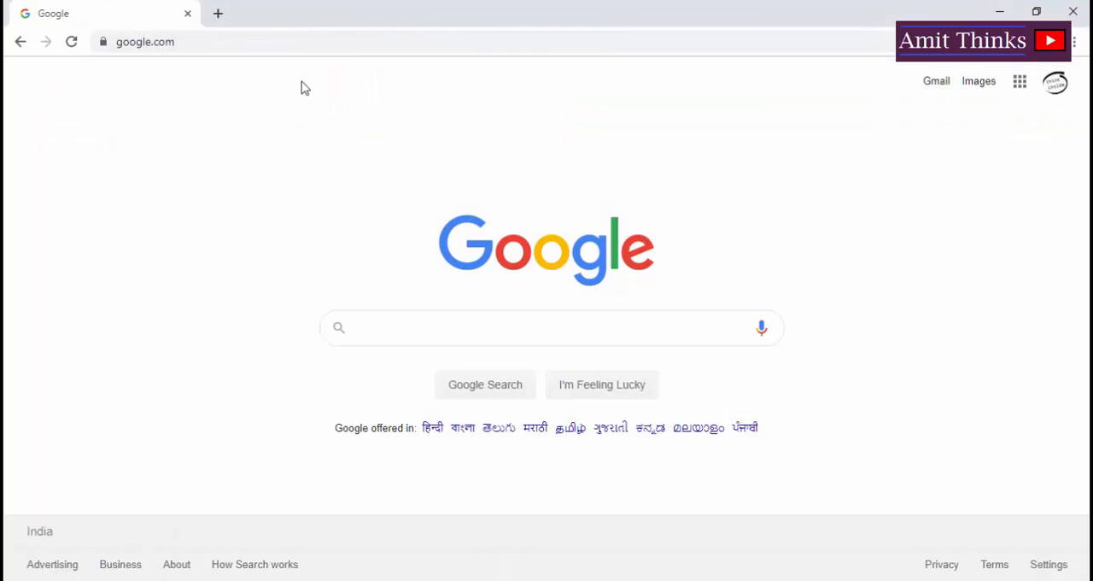
Google 'download xampp', open the Apache Friends result, and scroll to the Windows versions
text(download xampp)
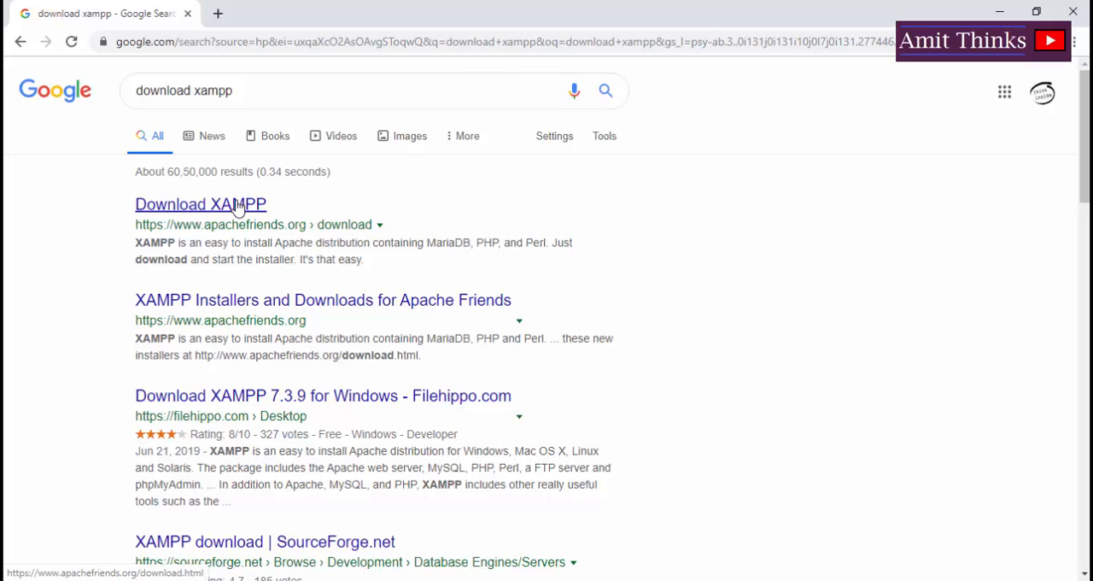
click(199, 203)
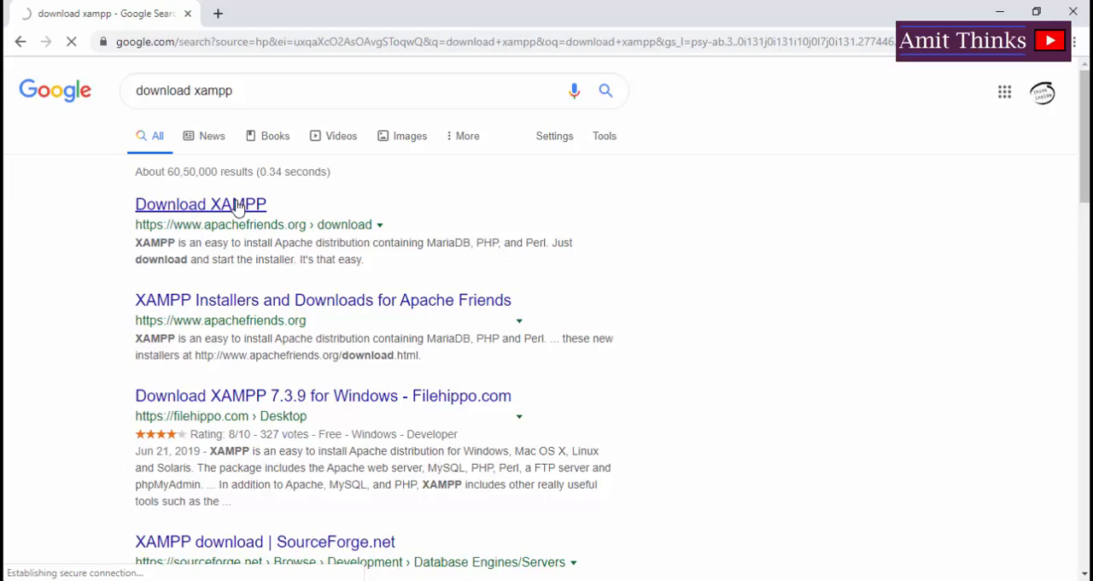
click(200, 204)
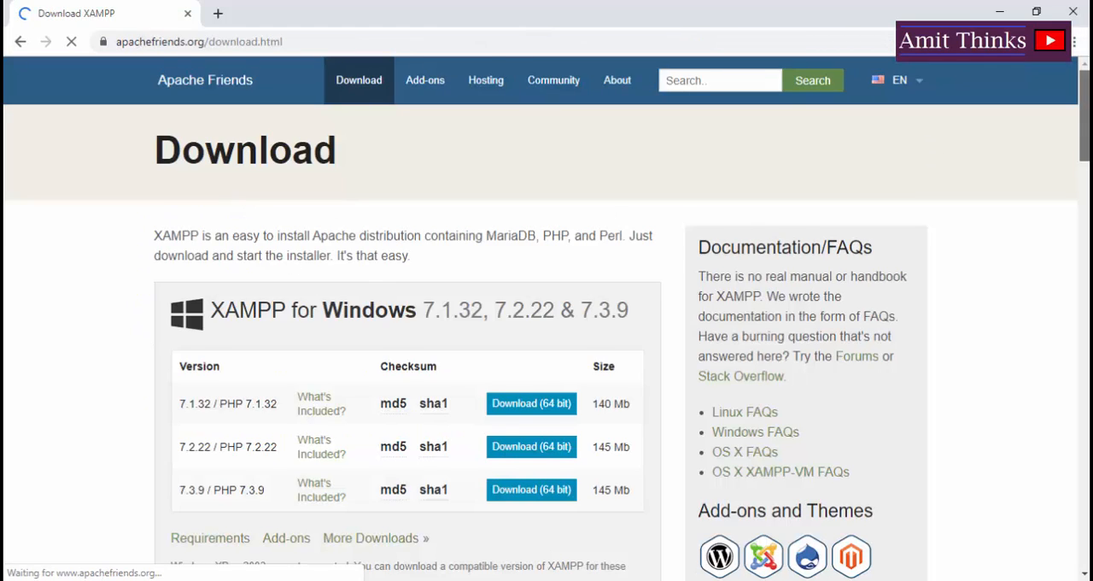
scroll(down, 3)
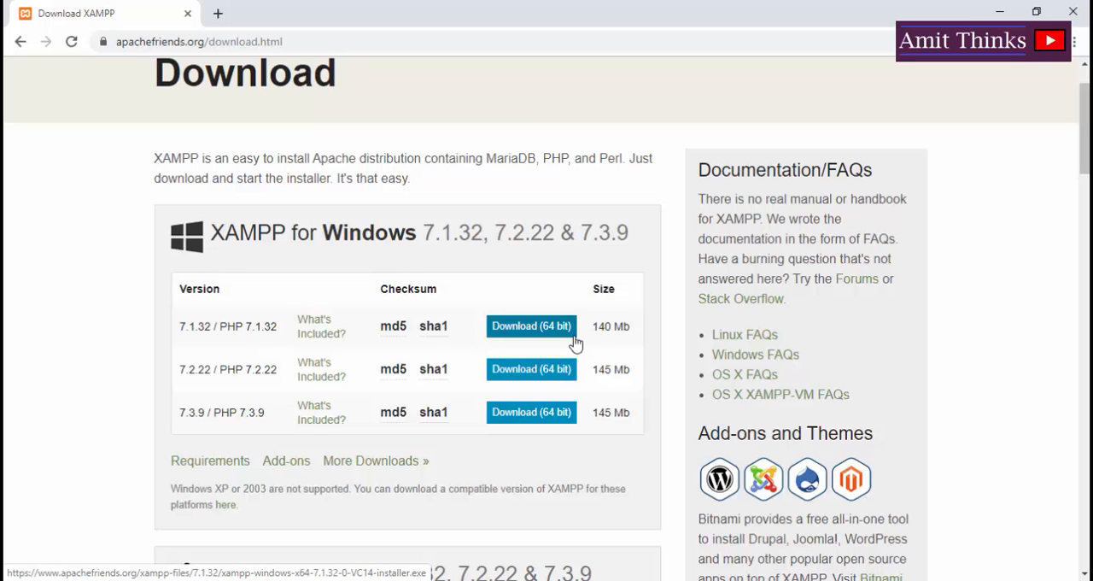
View Settings > System > About to confirm a 64-bit operating system
click(532, 327)
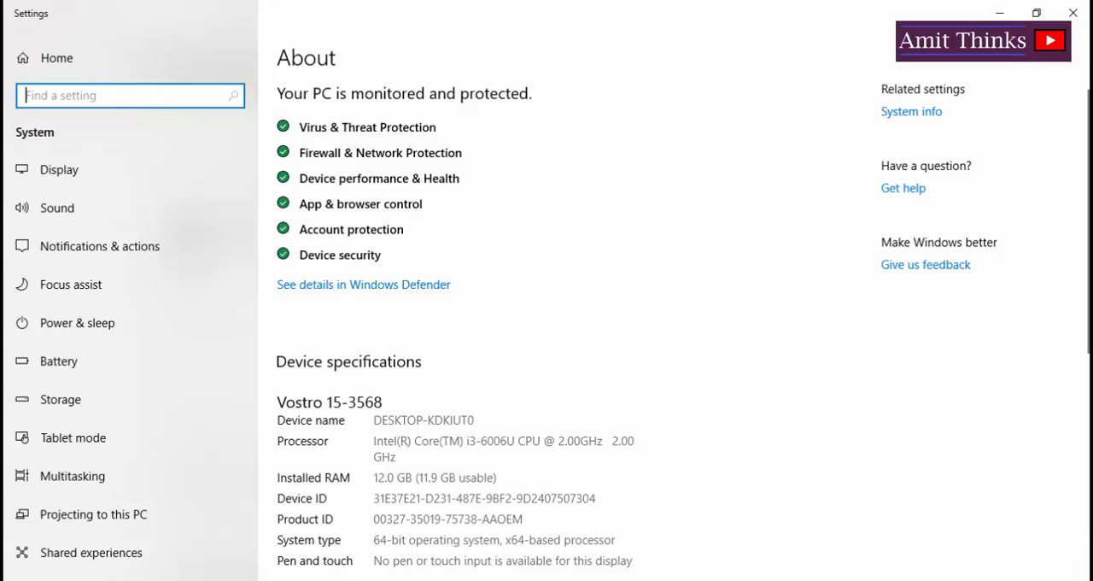
scroll(down, 3)
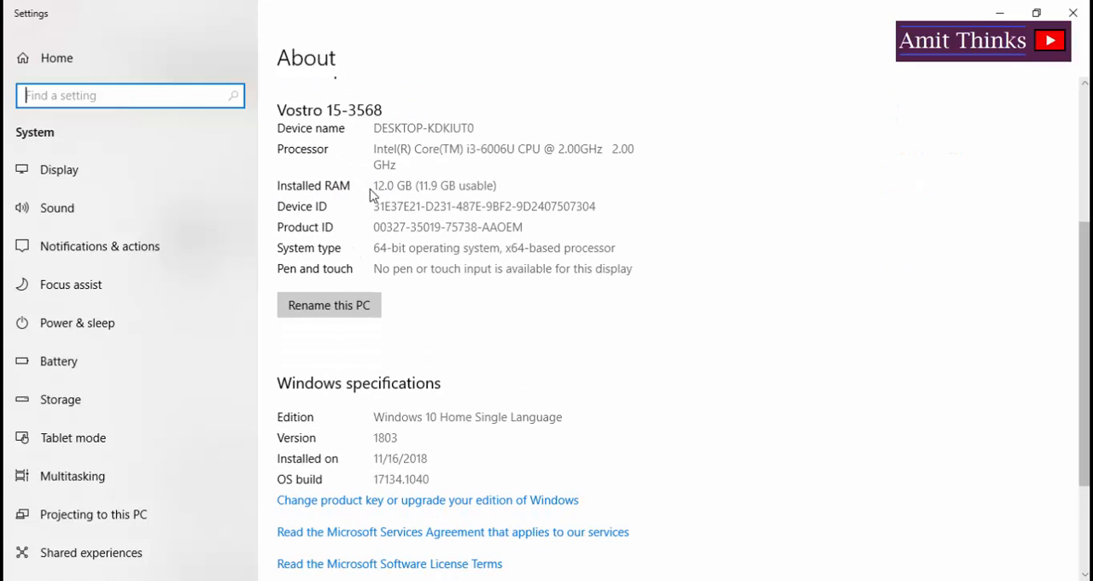
mouse_move(382, 267)
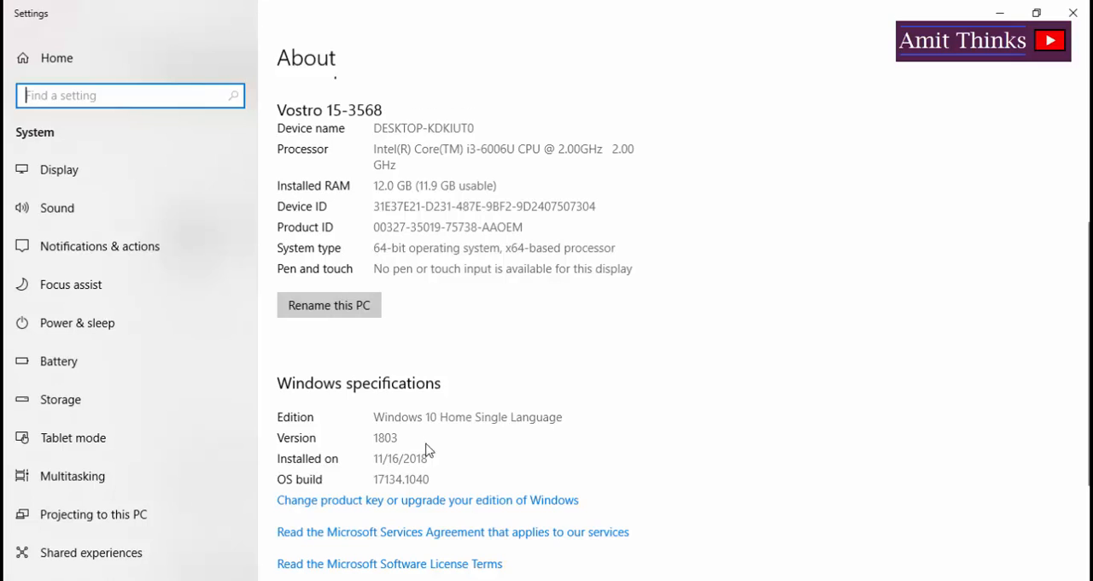
mouse_move(472, 251)
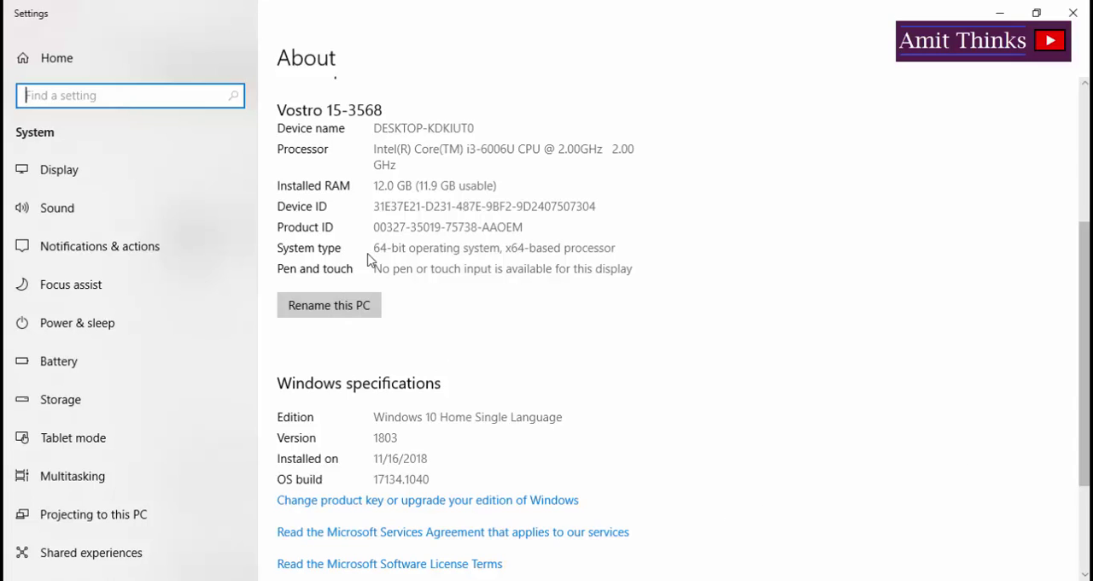
mouse_move(1052, 64)
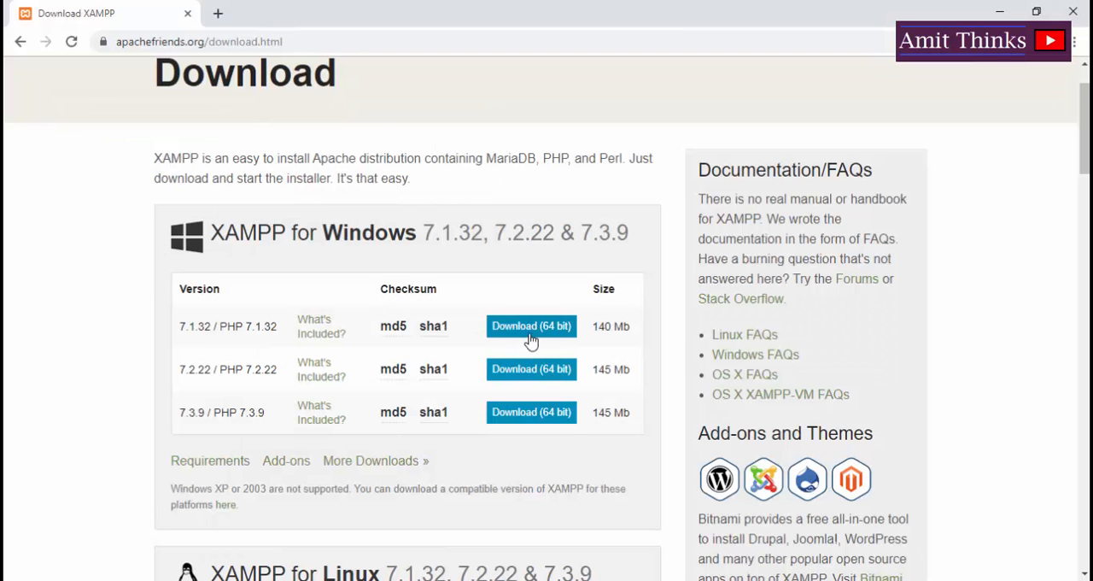
Download the 64-bit XAMPP 7.1.32 installer for Windows
click(531, 327)
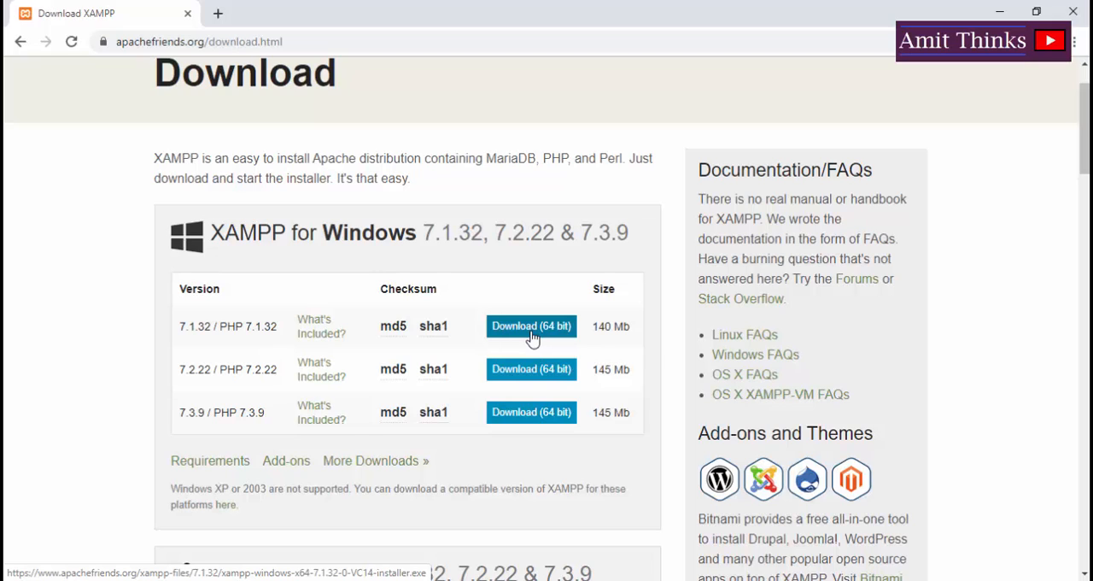
click(531, 326)
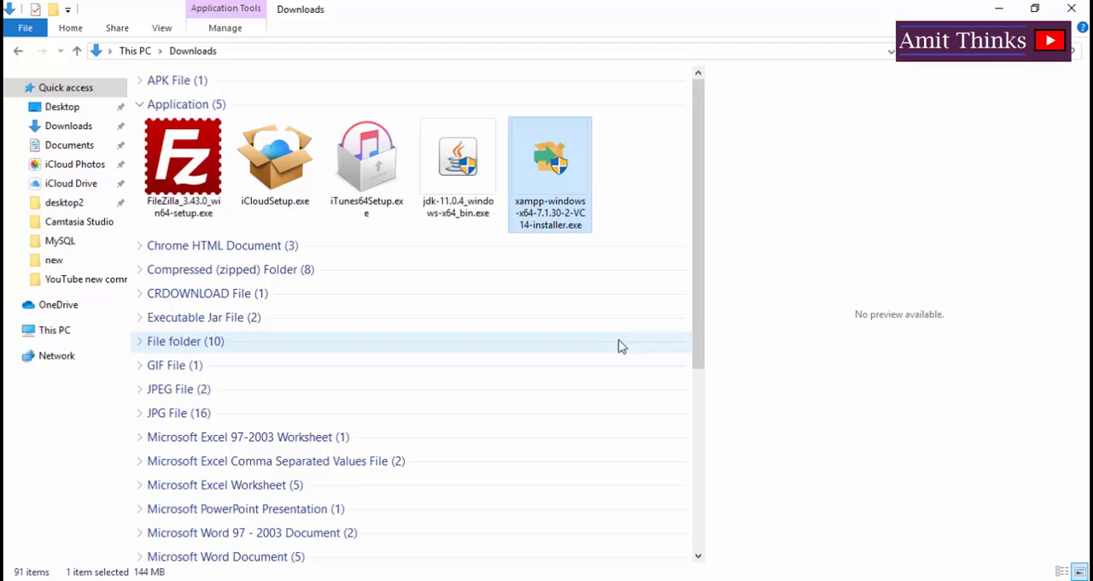
mouse_move(559, 162)
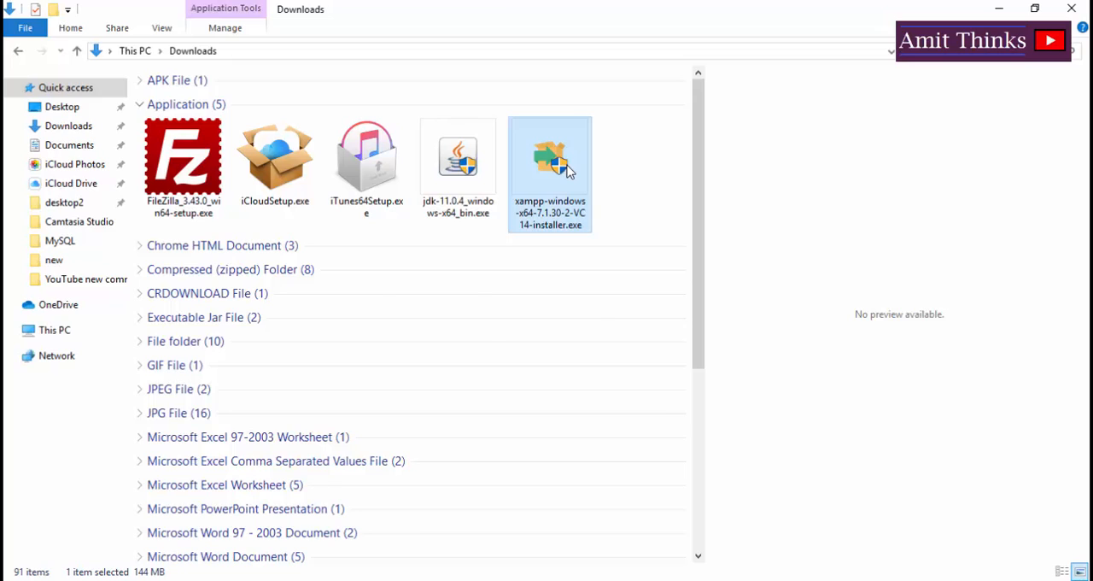
Run the XAMPP installer with all components into C:\xampp, past the Bitnami page
double_click(549, 158)
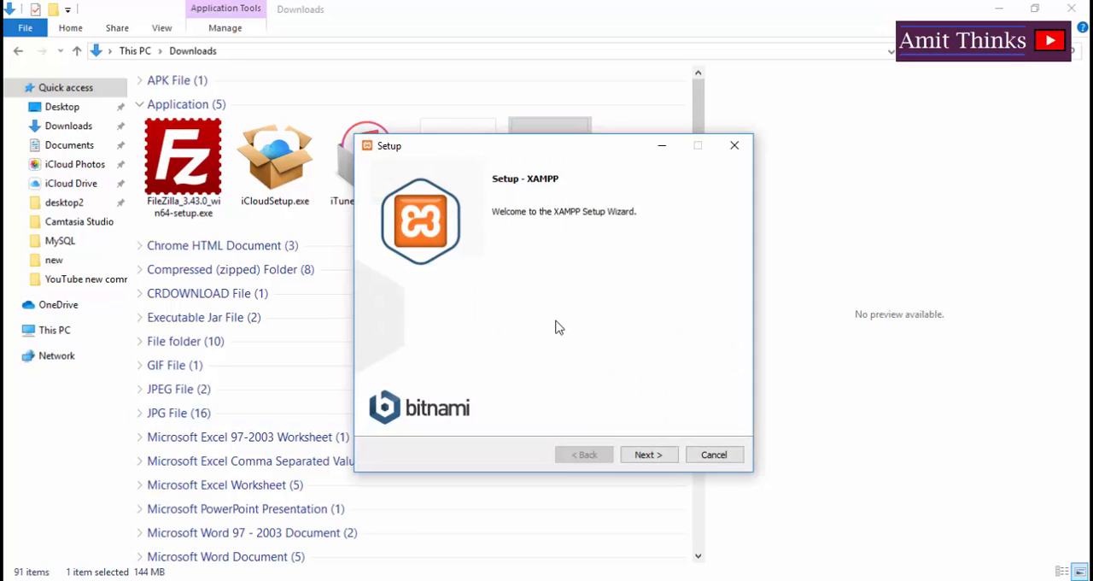
mouse_move(584, 372)
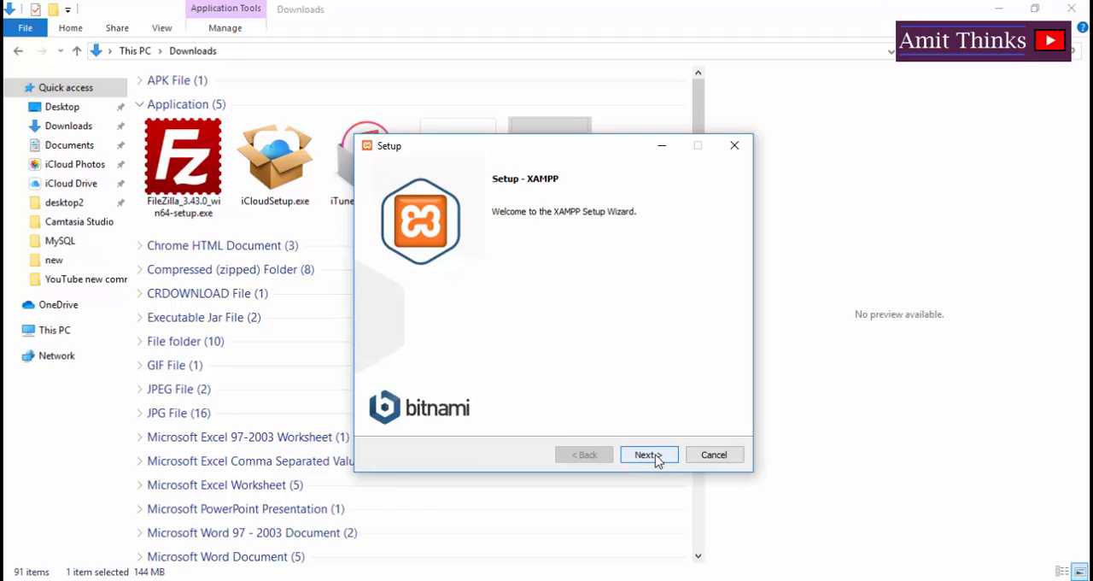
click(648, 454)
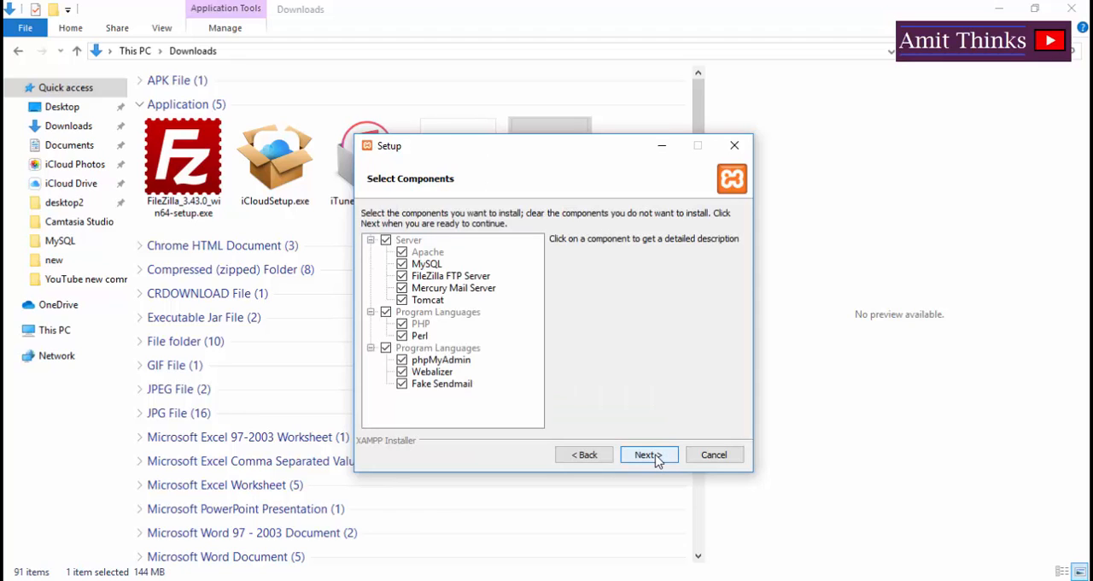
mouse_move(589, 380)
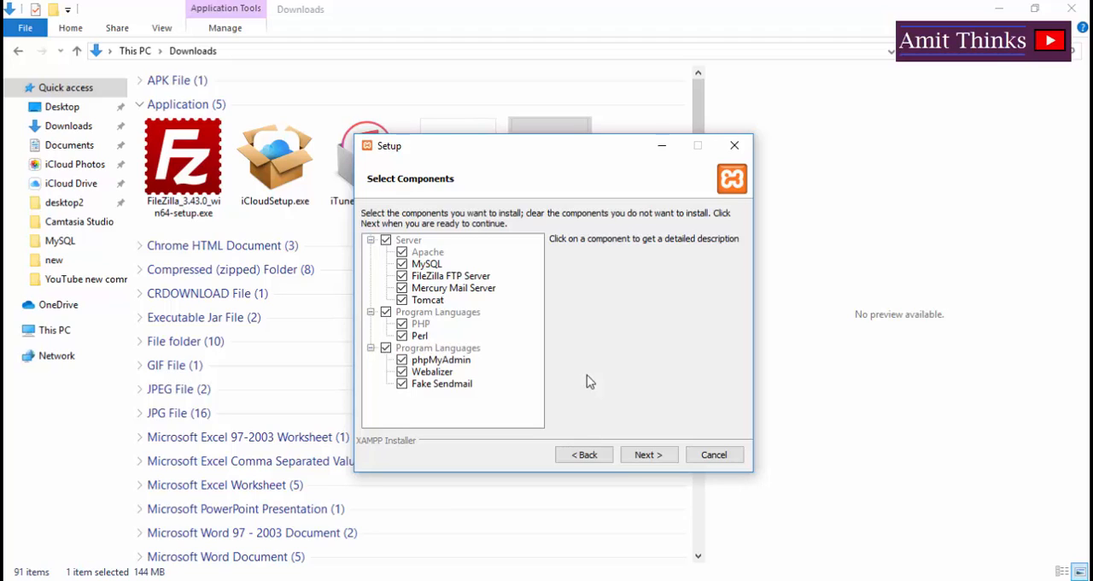
mouse_move(719, 411)
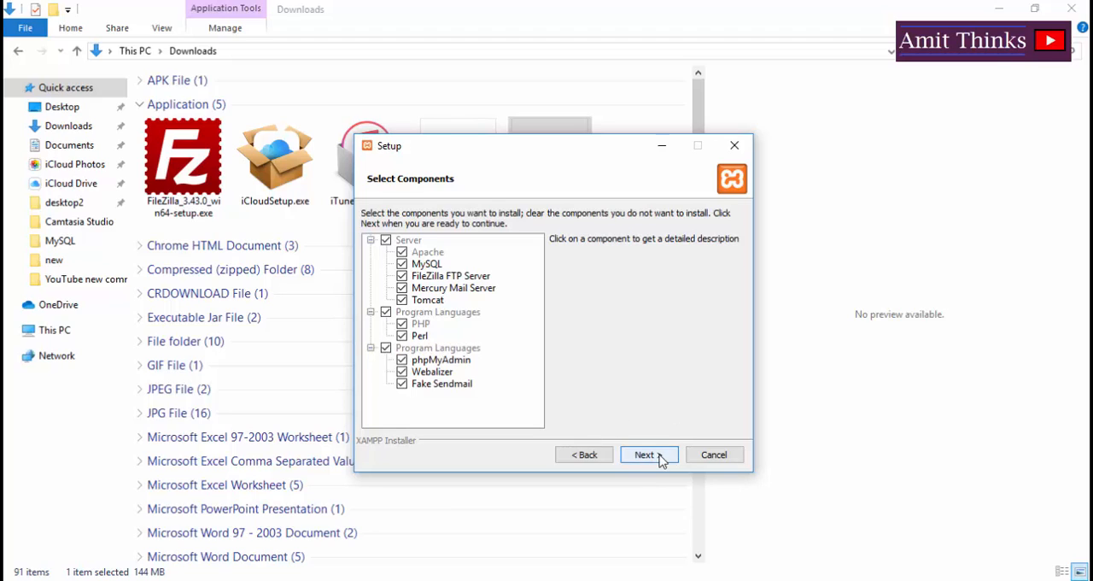
click(648, 454)
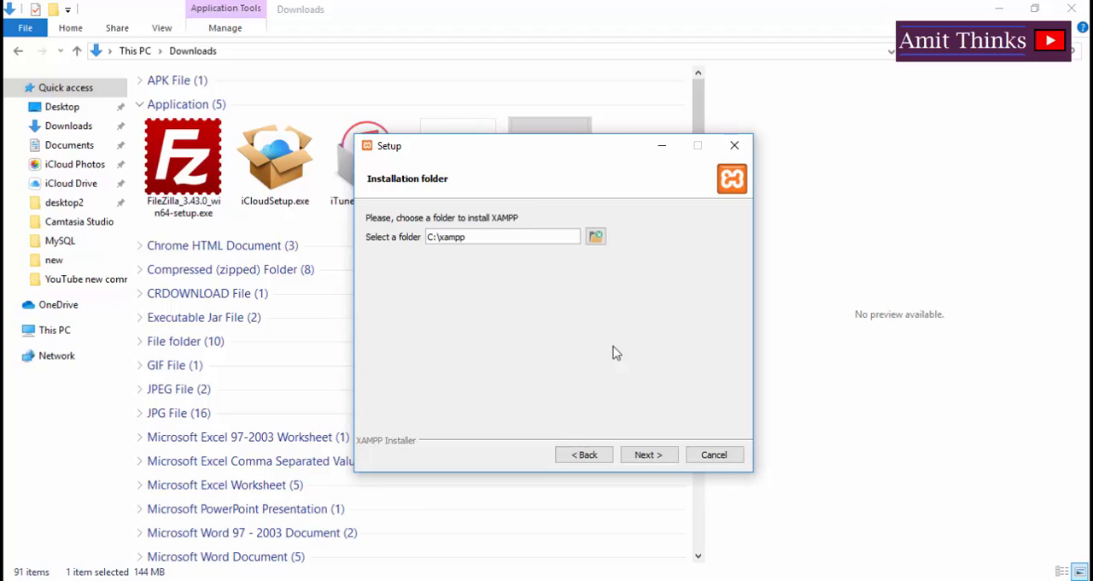
mouse_move(525, 250)
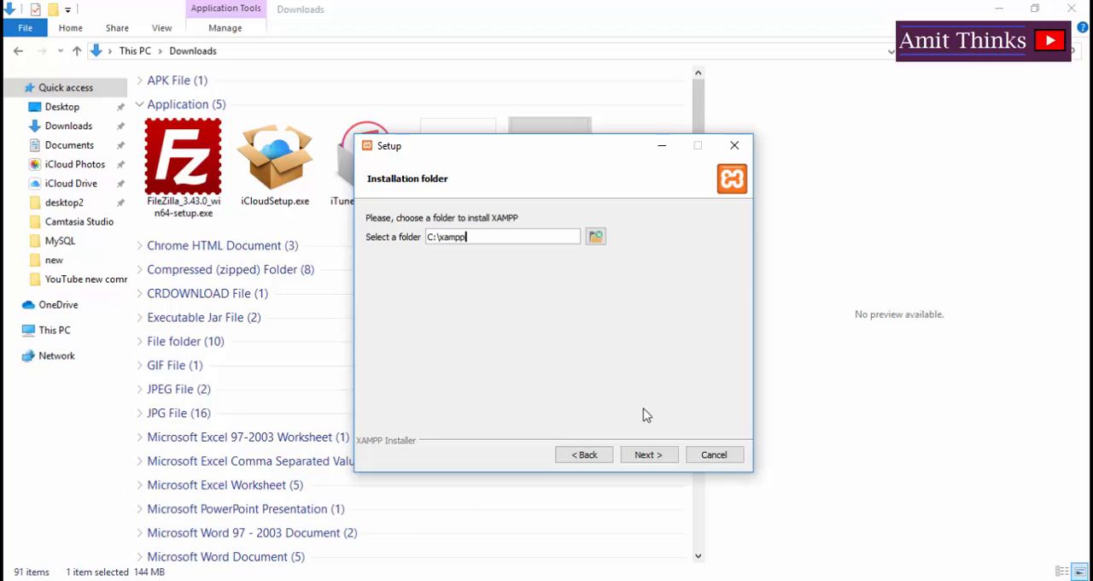
click(648, 454)
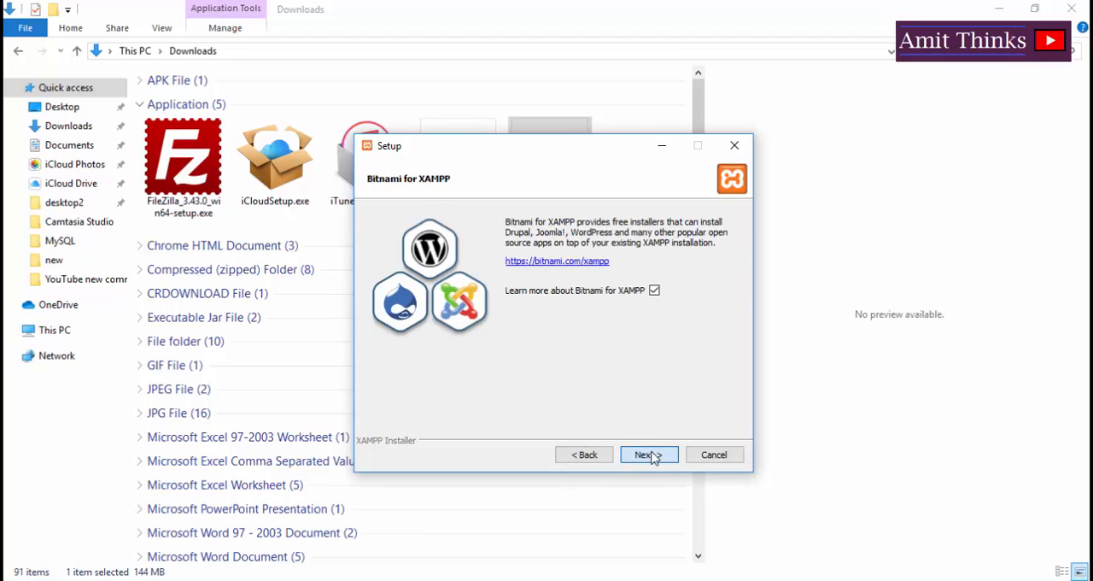
click(647, 454)
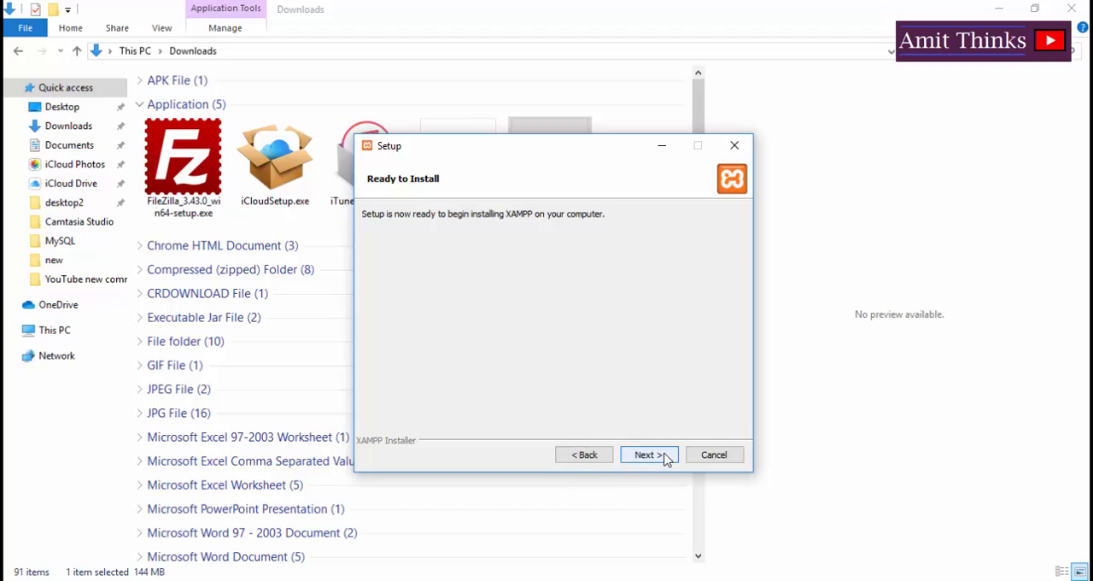
click(648, 454)
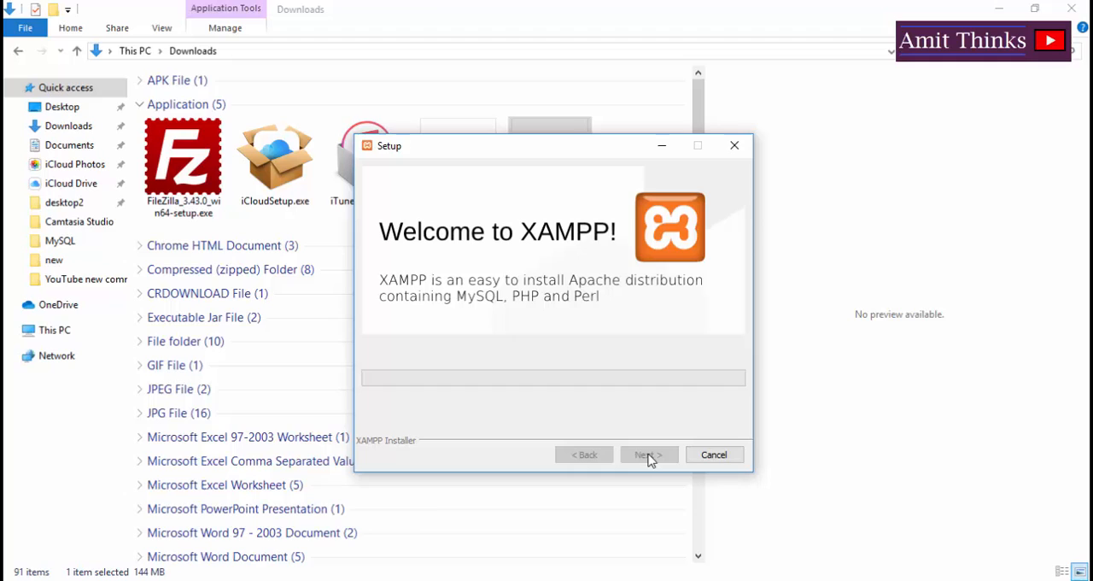
click(648, 455)
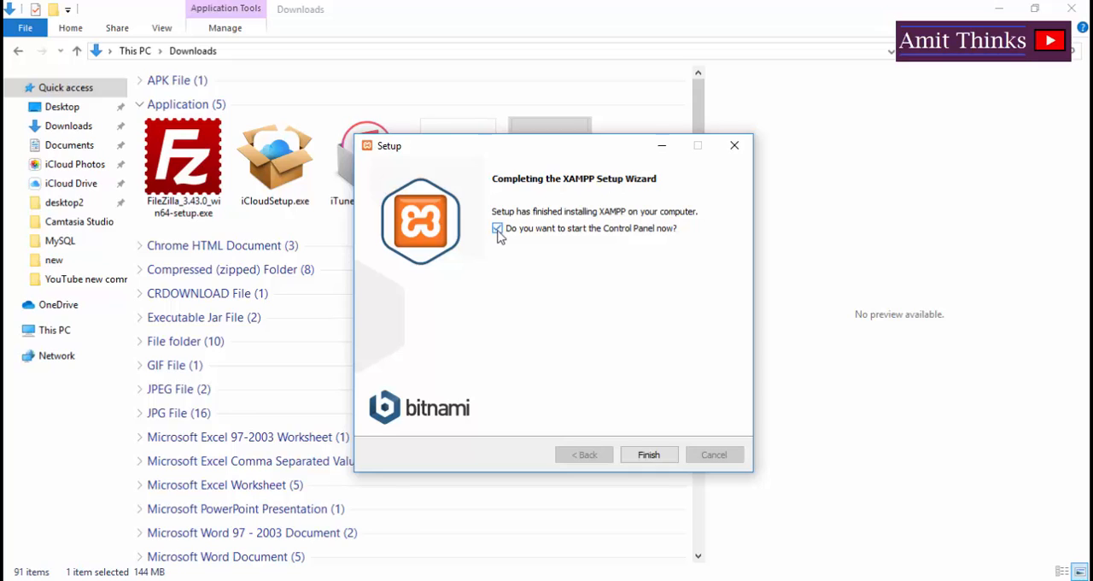
Finish setup into the XAMPP Control Panel and start Apache on ports 80 and 443
click(649, 454)
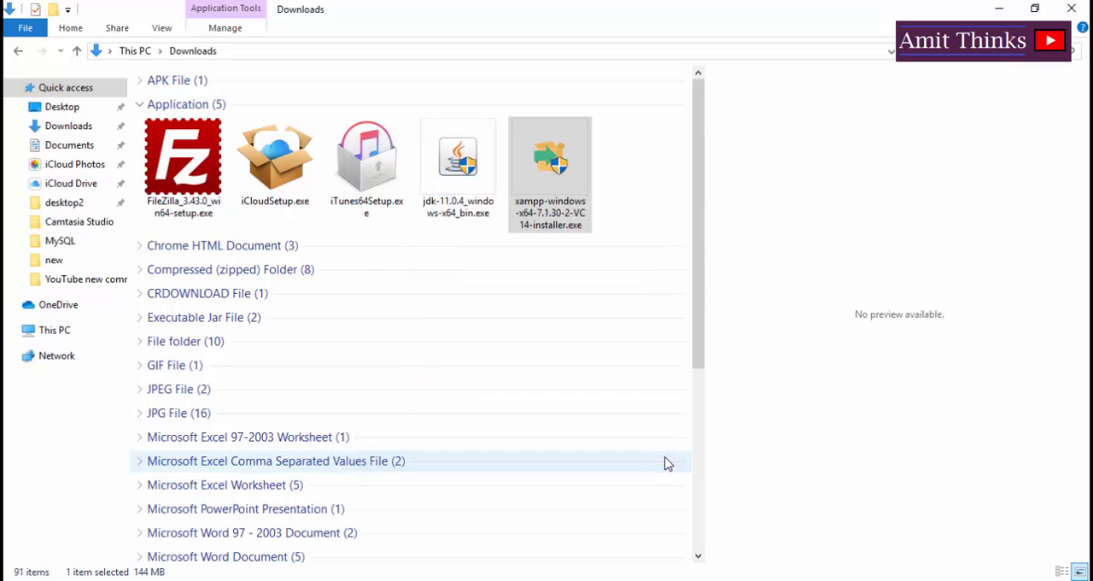
mouse_move(526, 494)
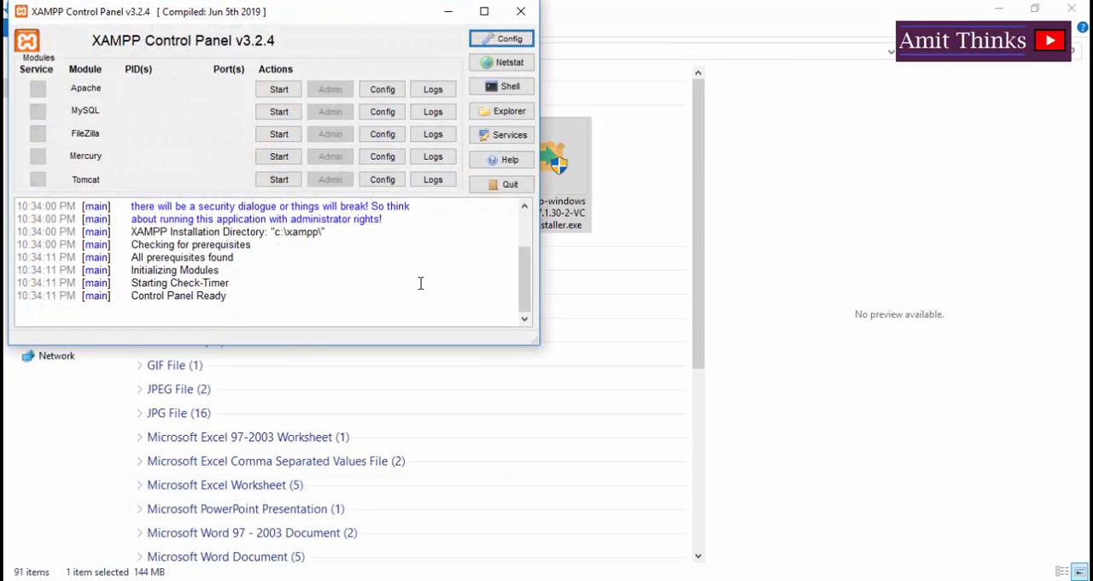
mouse_move(274, 280)
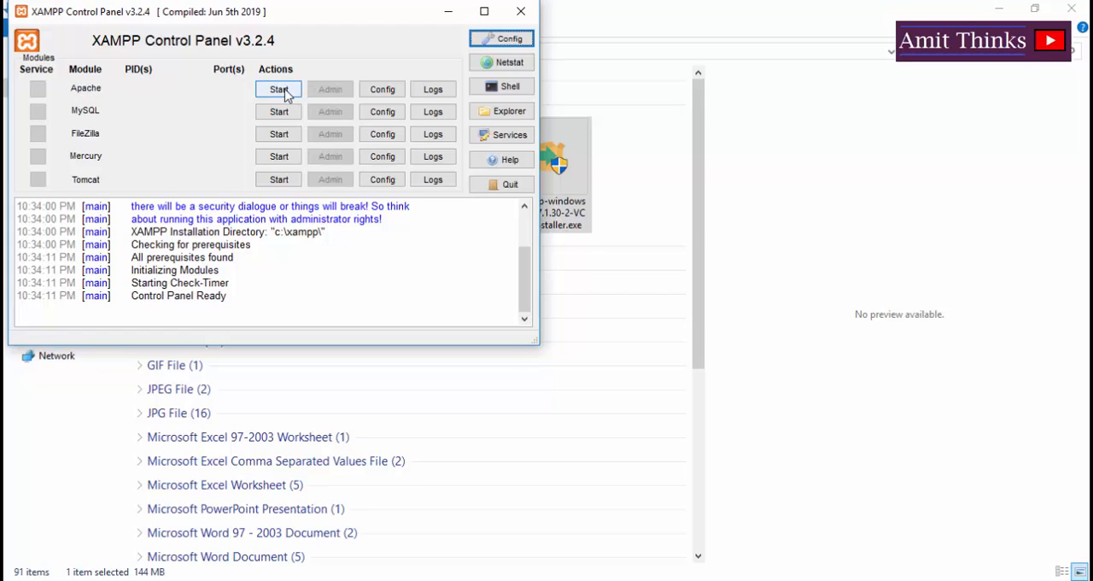
click(277, 88)
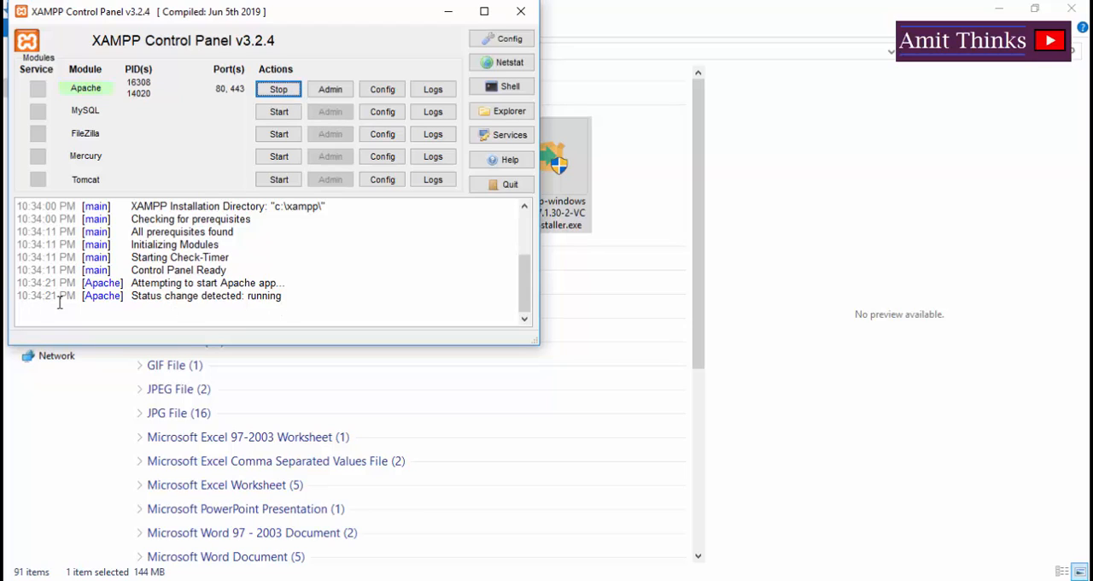
mouse_move(248, 307)
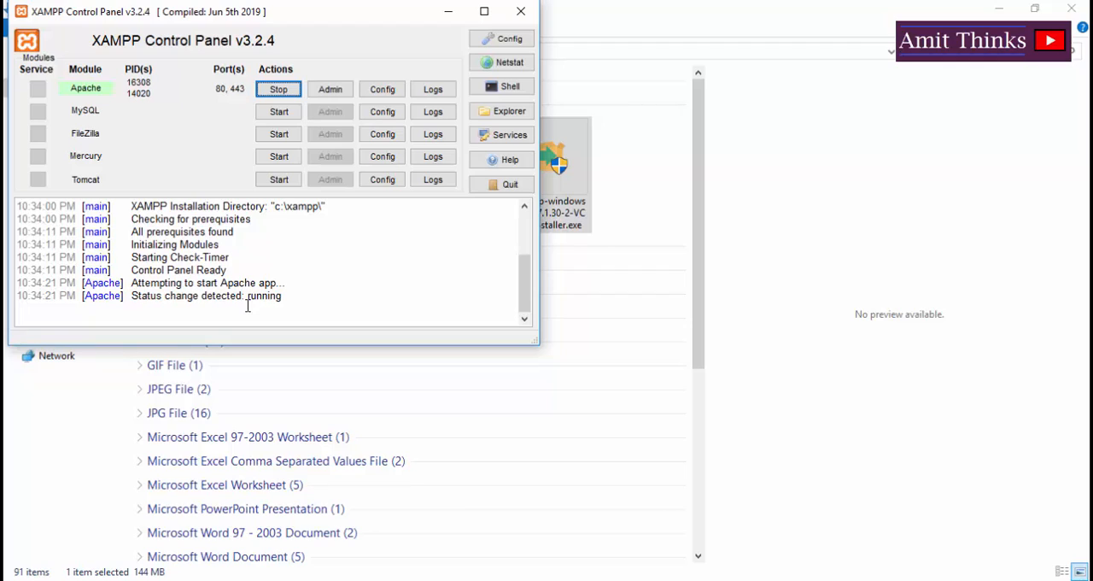
mouse_move(340, 296)
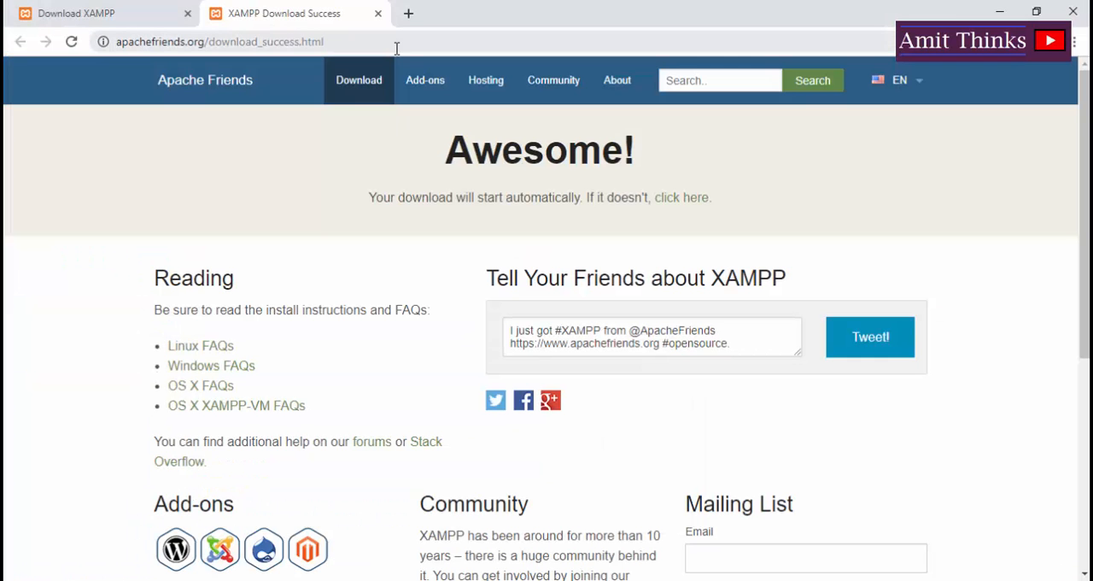
Load 'localhost' in Chrome to open the XAMPP dashboard
text(localh)
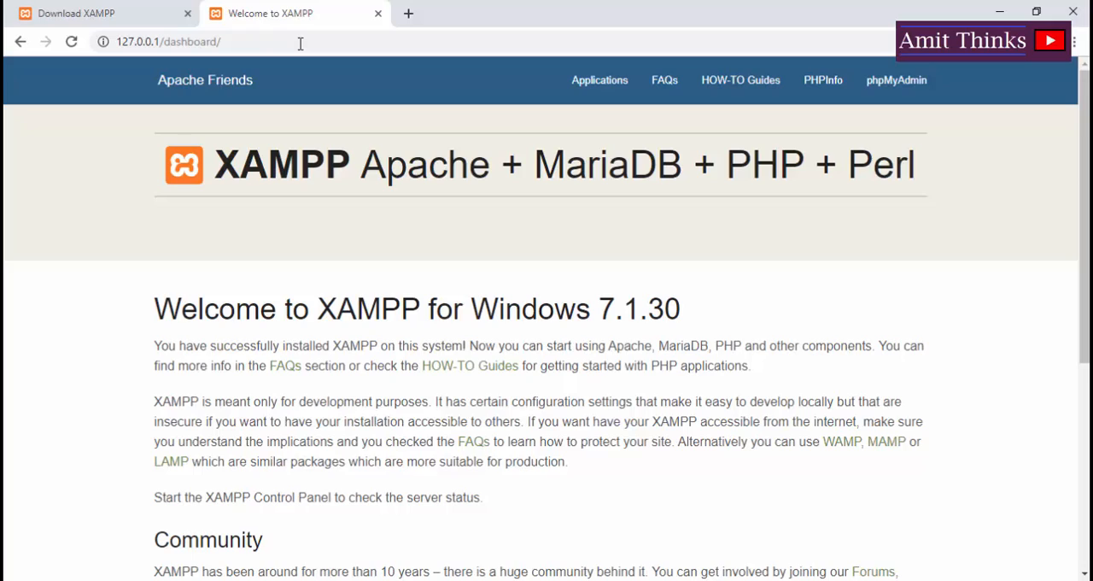
mouse_move(945, 442)
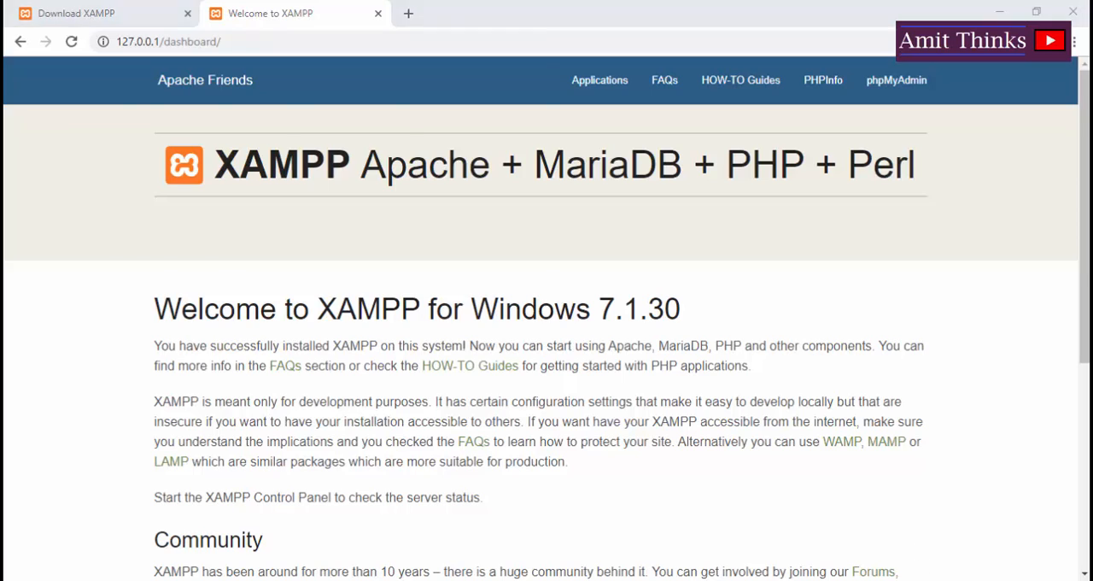
Stop Apache in XAMPP Control Panel and close the panel window
click(278, 89)
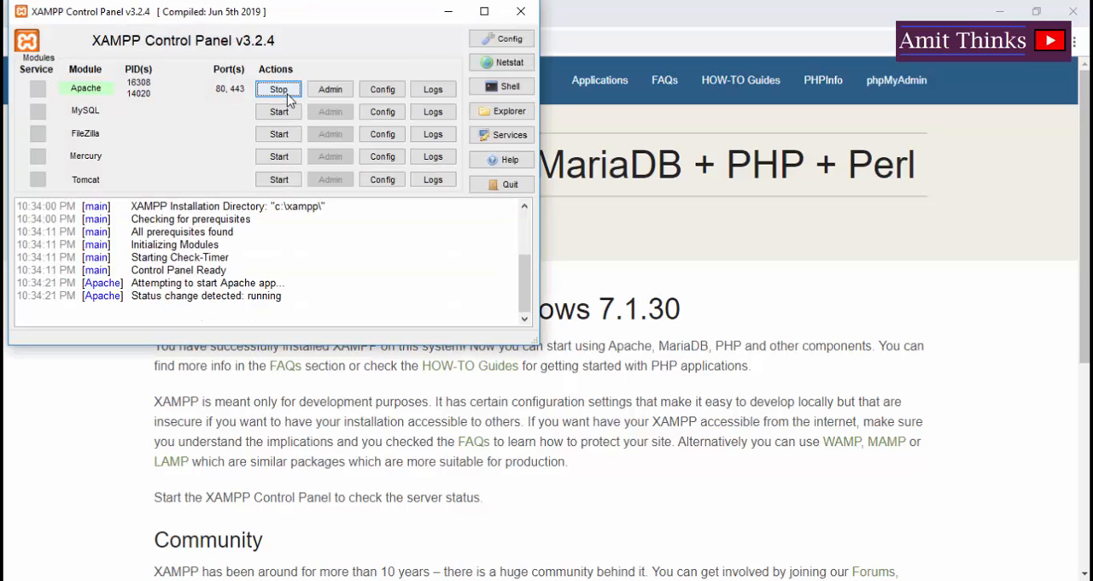
click(279, 89)
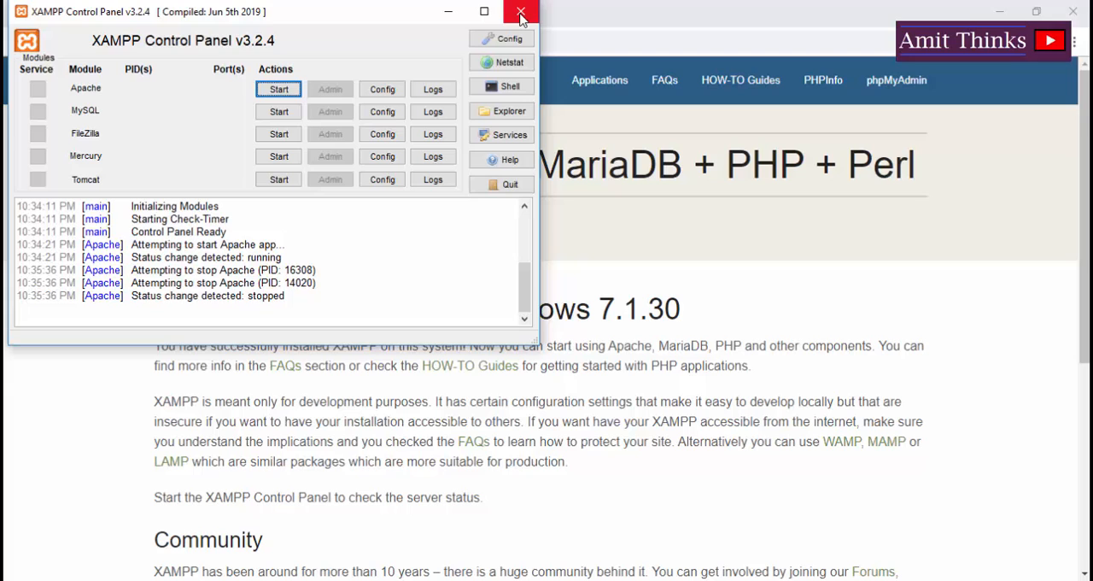
click(521, 11)
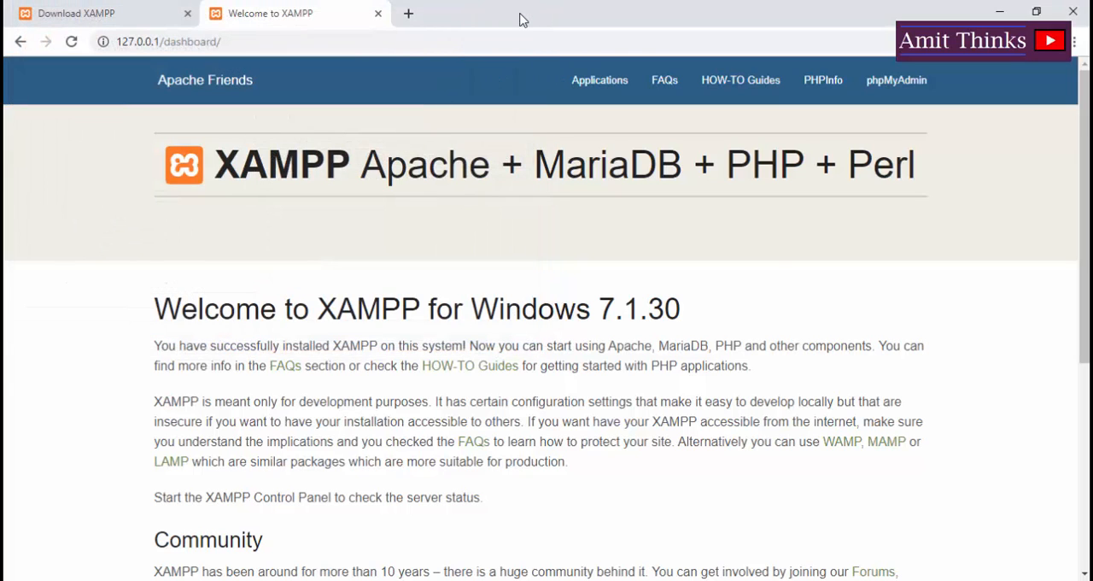
mouse_move(363, 103)
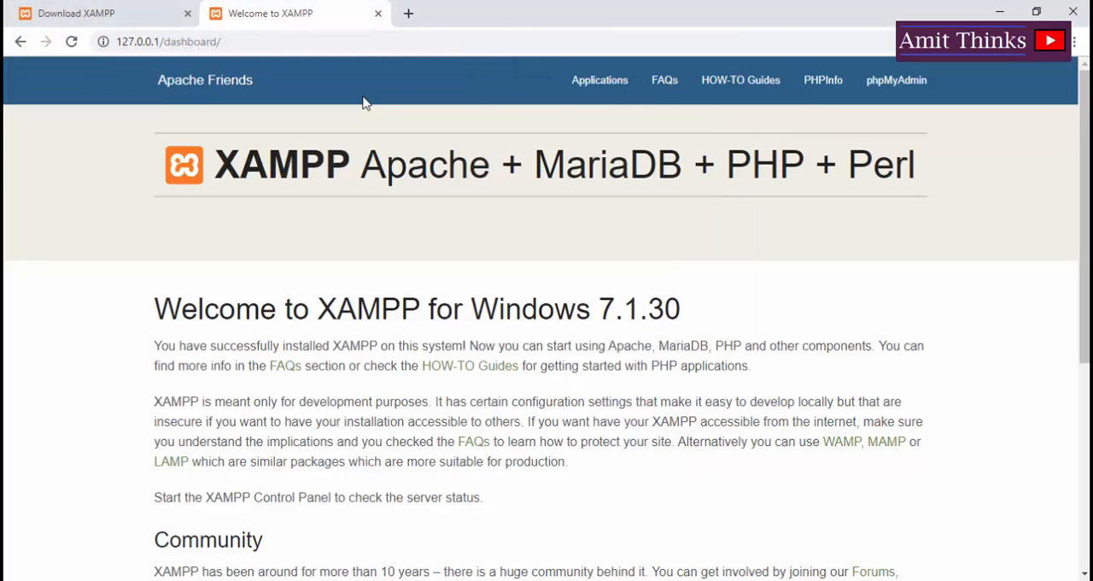
mouse_move(548, 287)
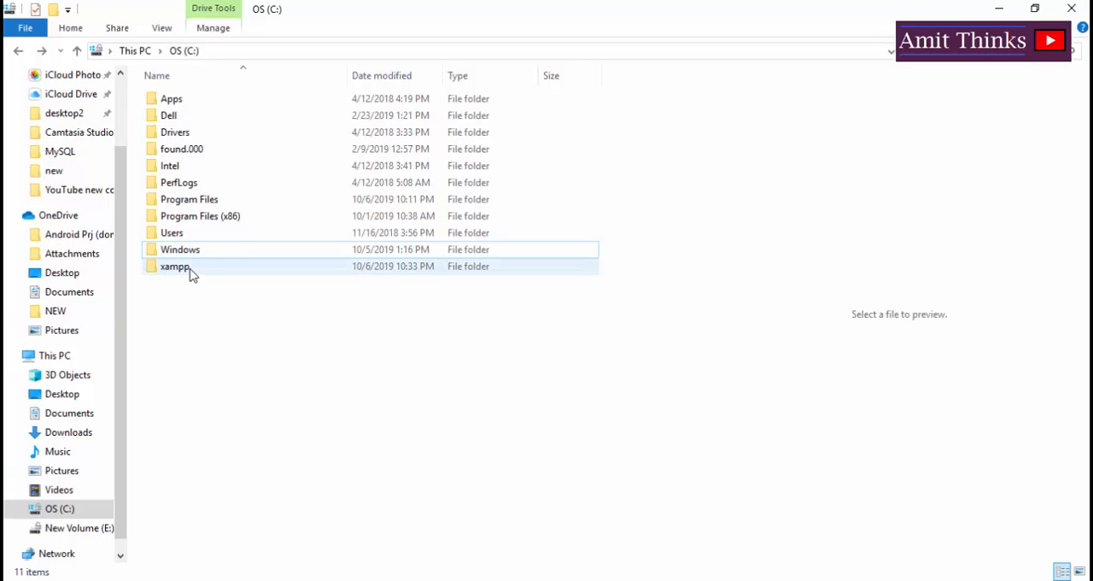
Open C:\xampp in File Explorer and select xampp-control.exe
double_click(174, 265)
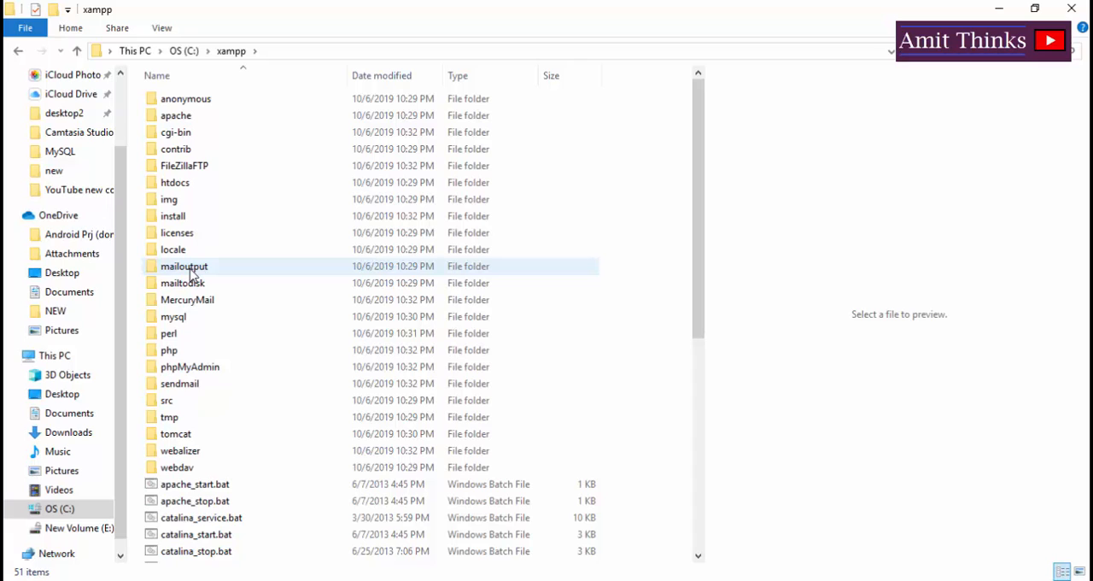
click(175, 132)
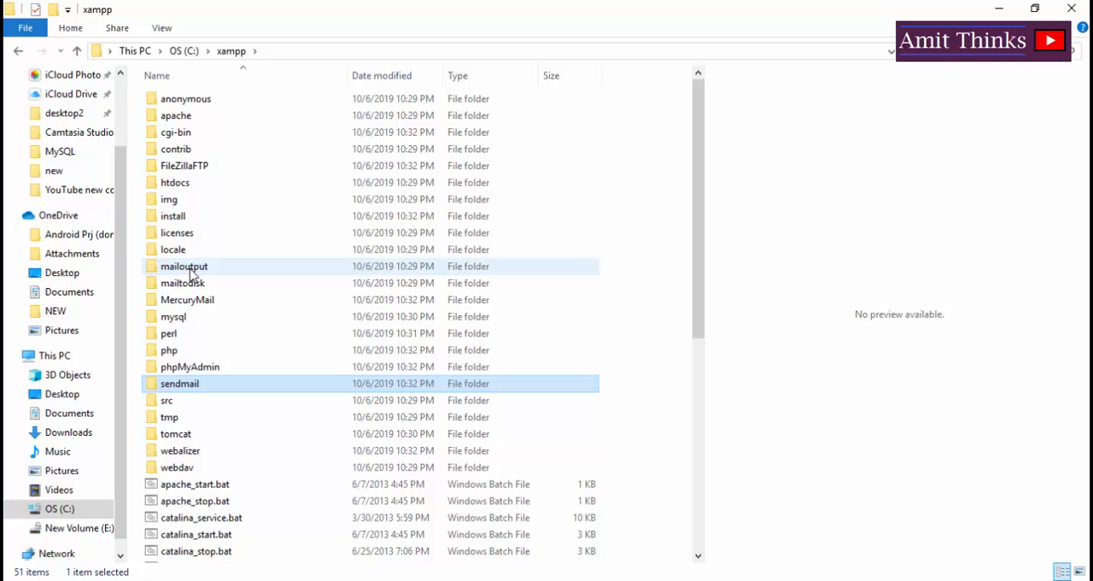
scroll(down, 3)
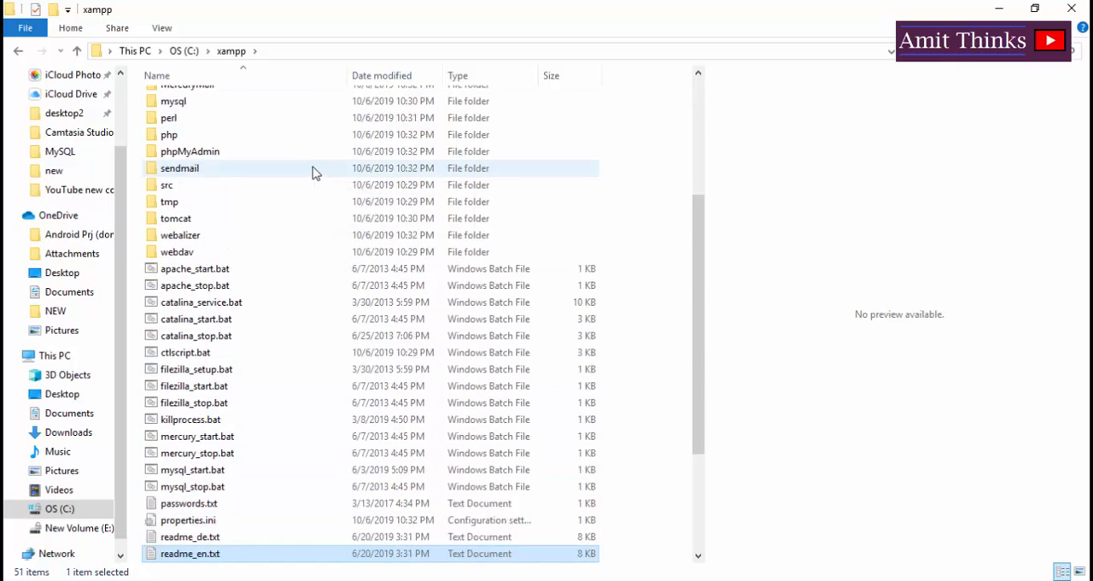
click(197, 536)
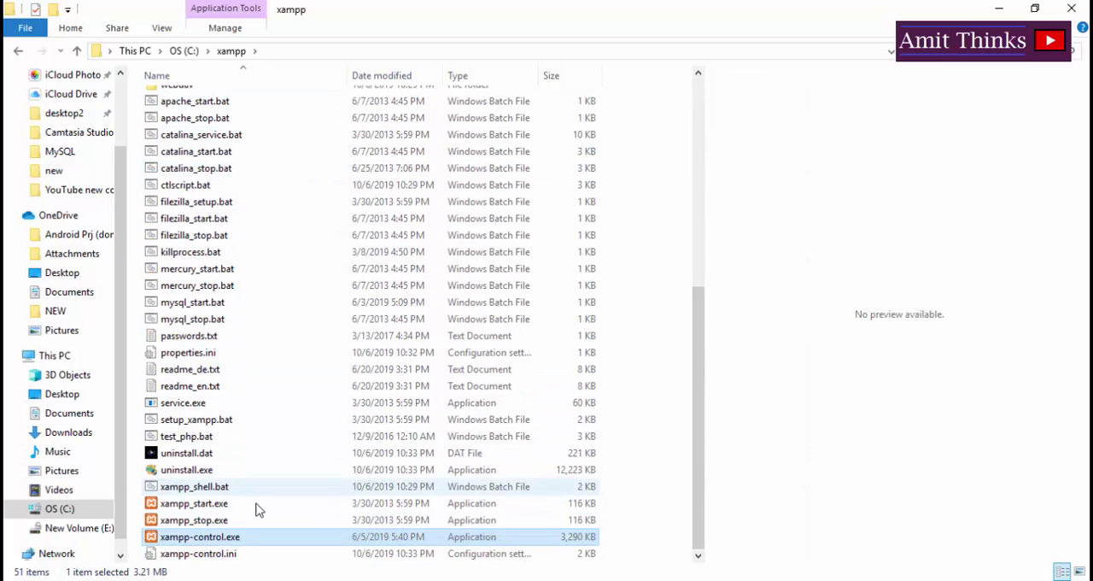
mouse_move(264, 538)
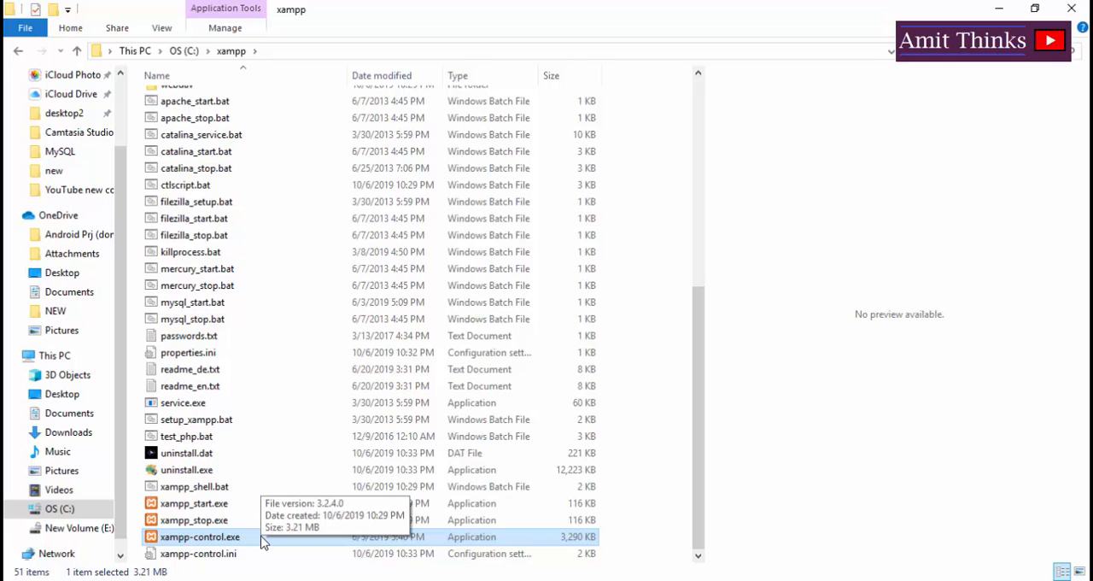
Relaunch xampp-control.exe and start Apache on ports 80 and 443
double_click(198, 536)
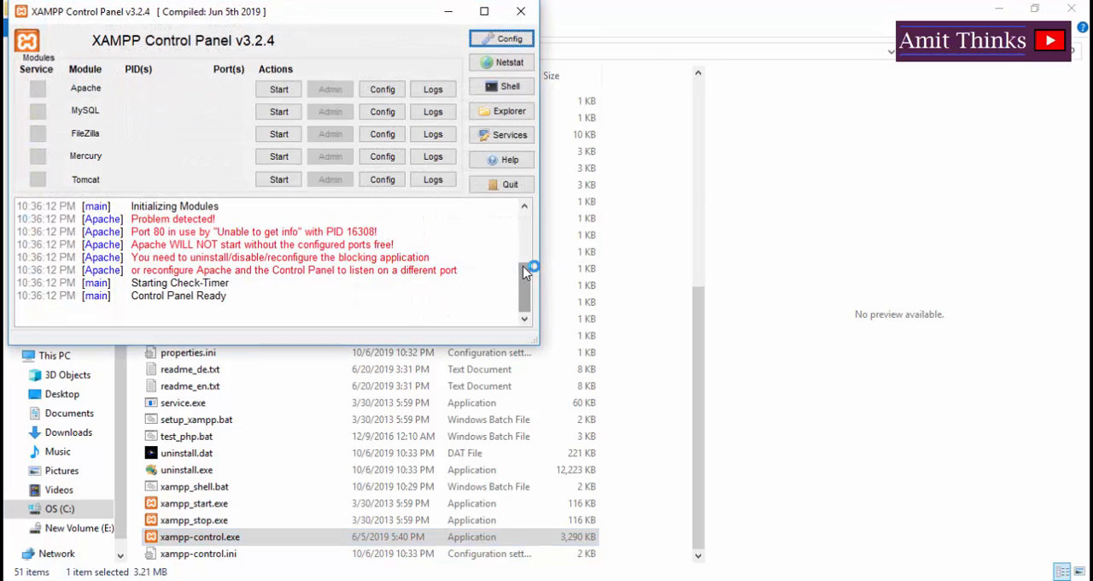
mouse_move(278, 89)
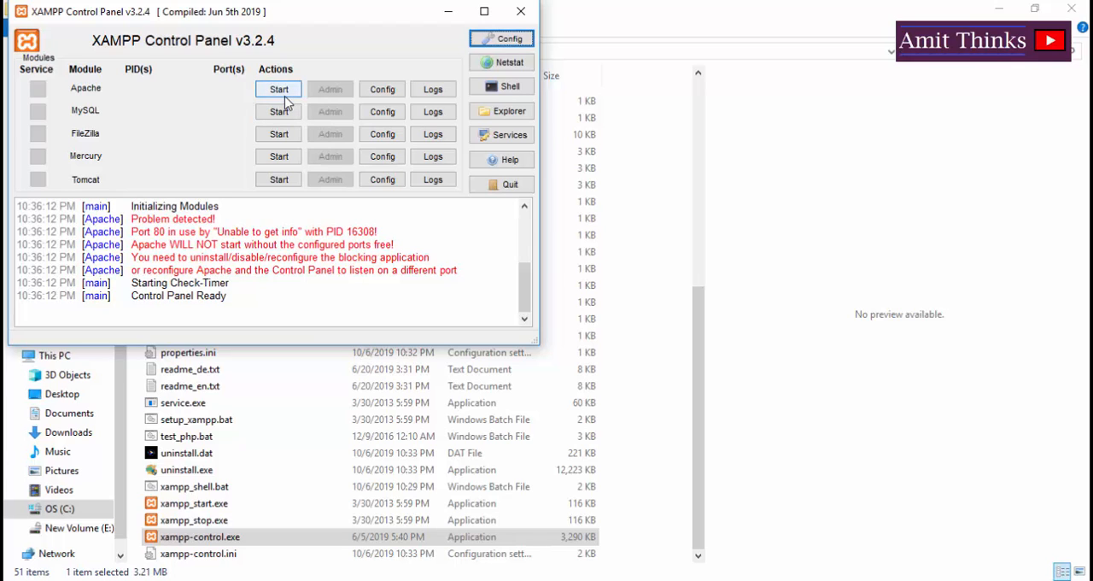
click(278, 88)
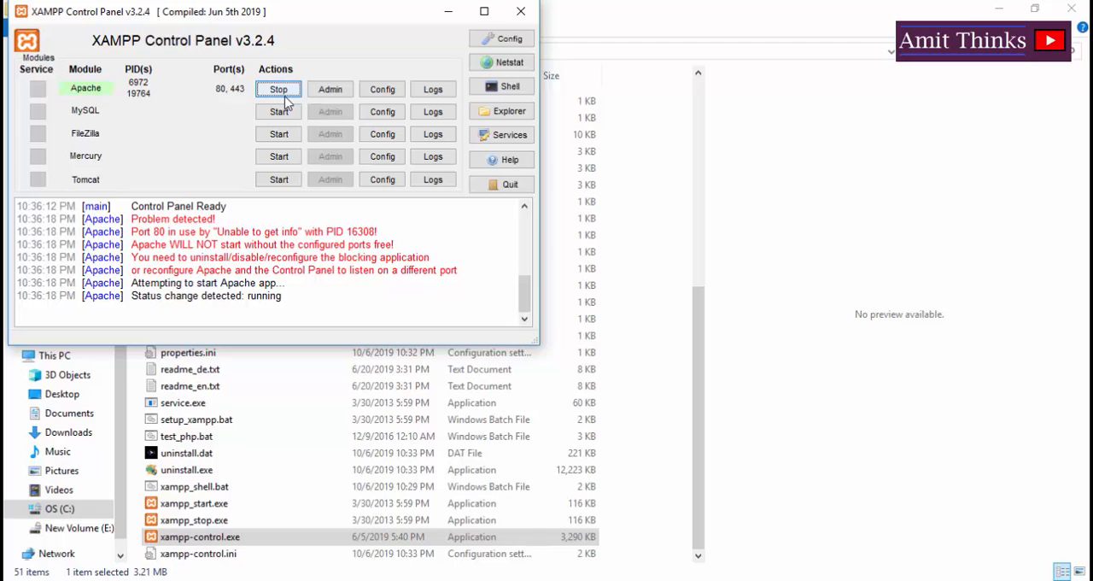
mouse_move(354, 290)
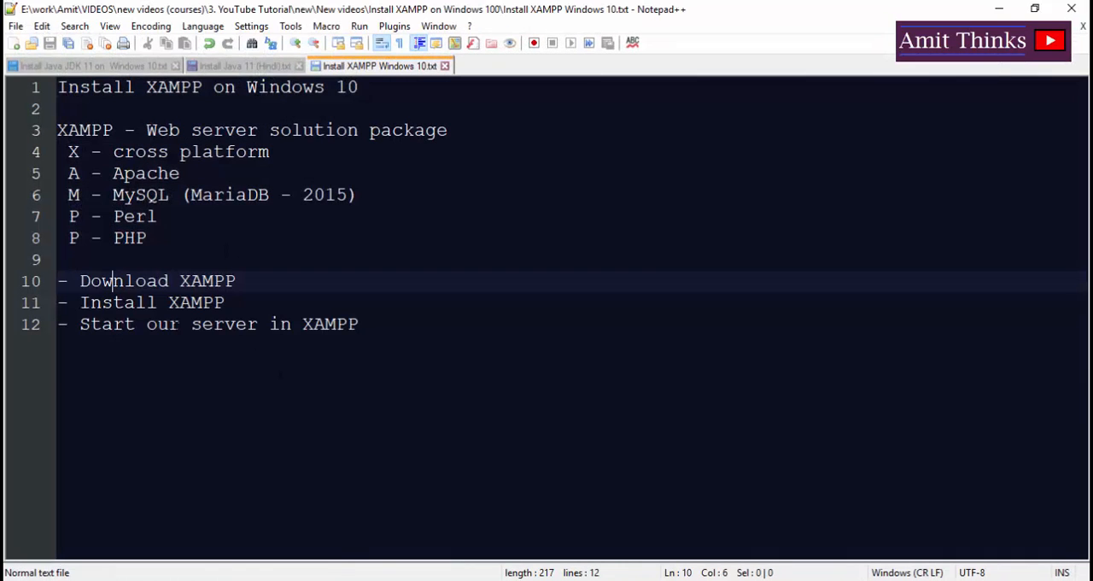
Append 'with XAMPP Control Panel' to line 12 of the Notepad++ notes
text(wi)
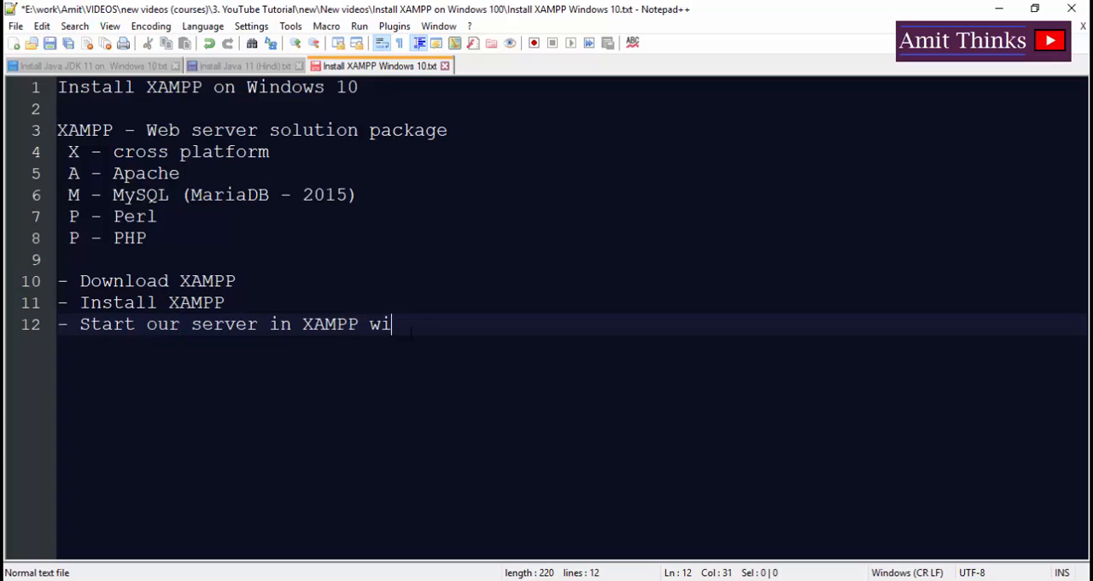
text(th XAM)
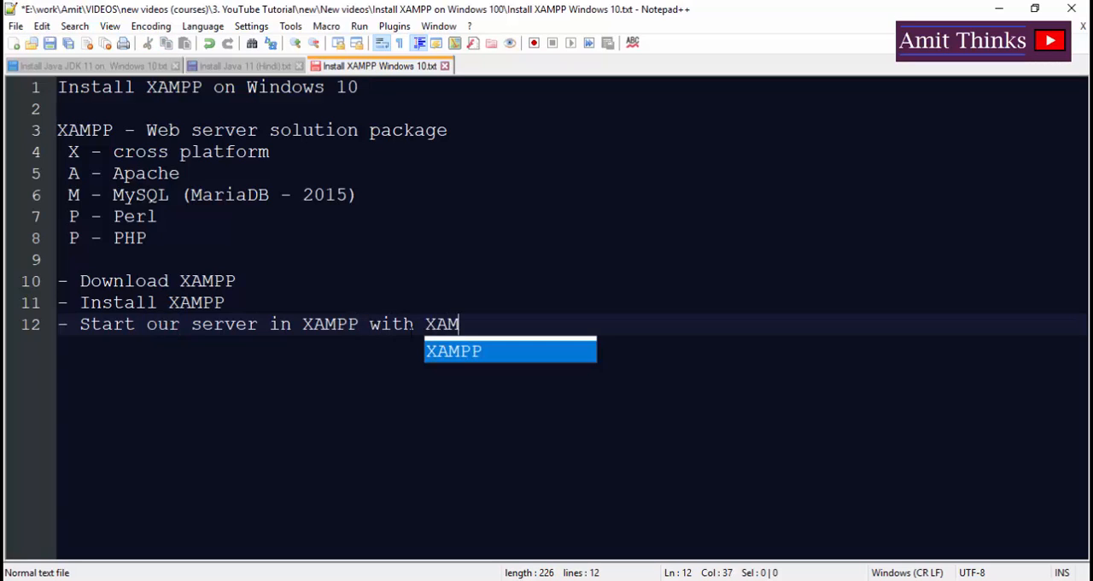
text(PP Con)
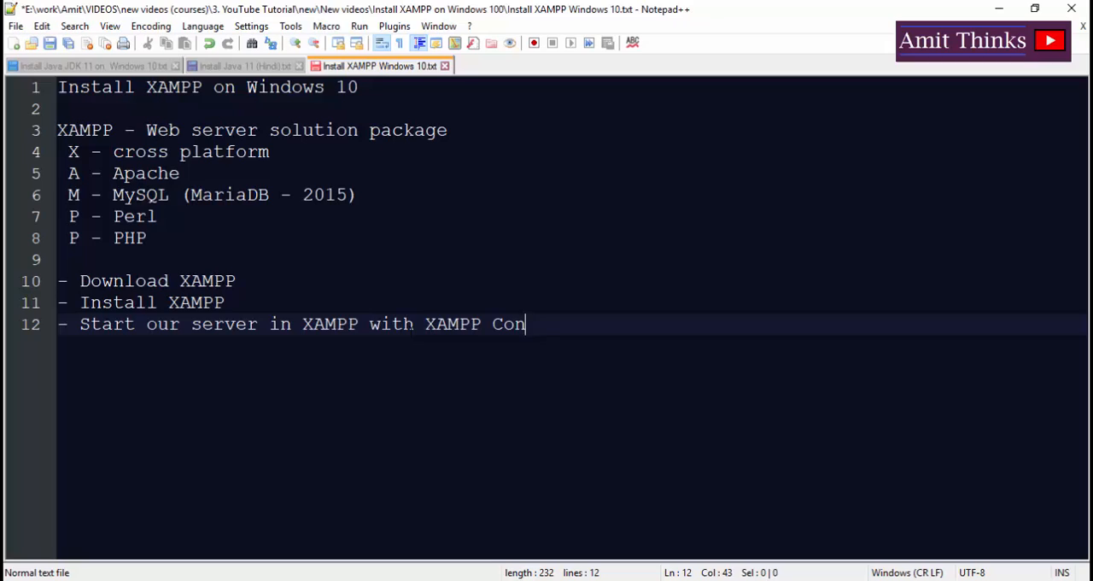
text(trol Panel)
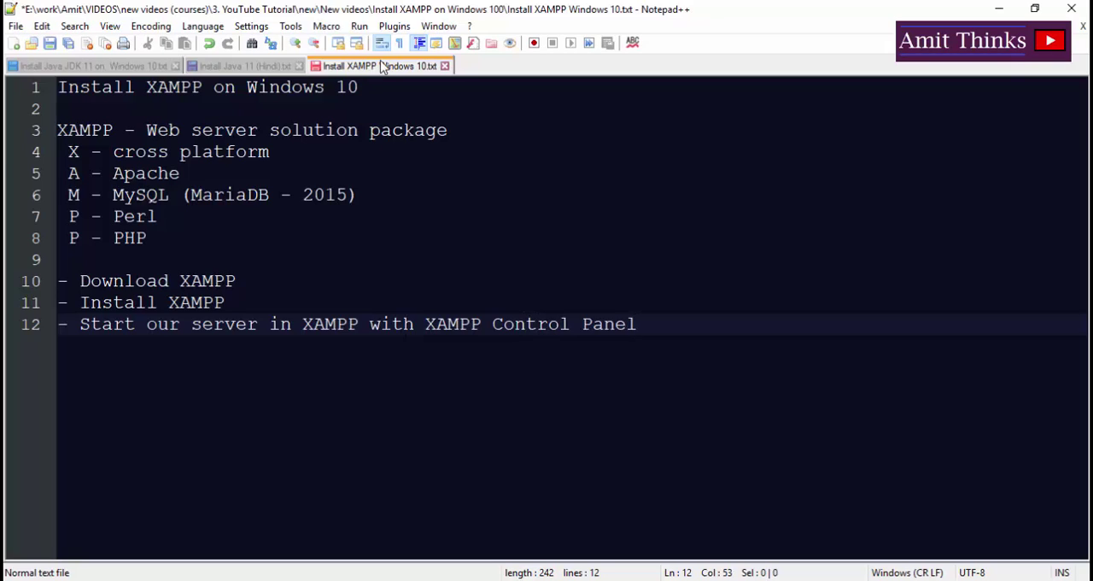